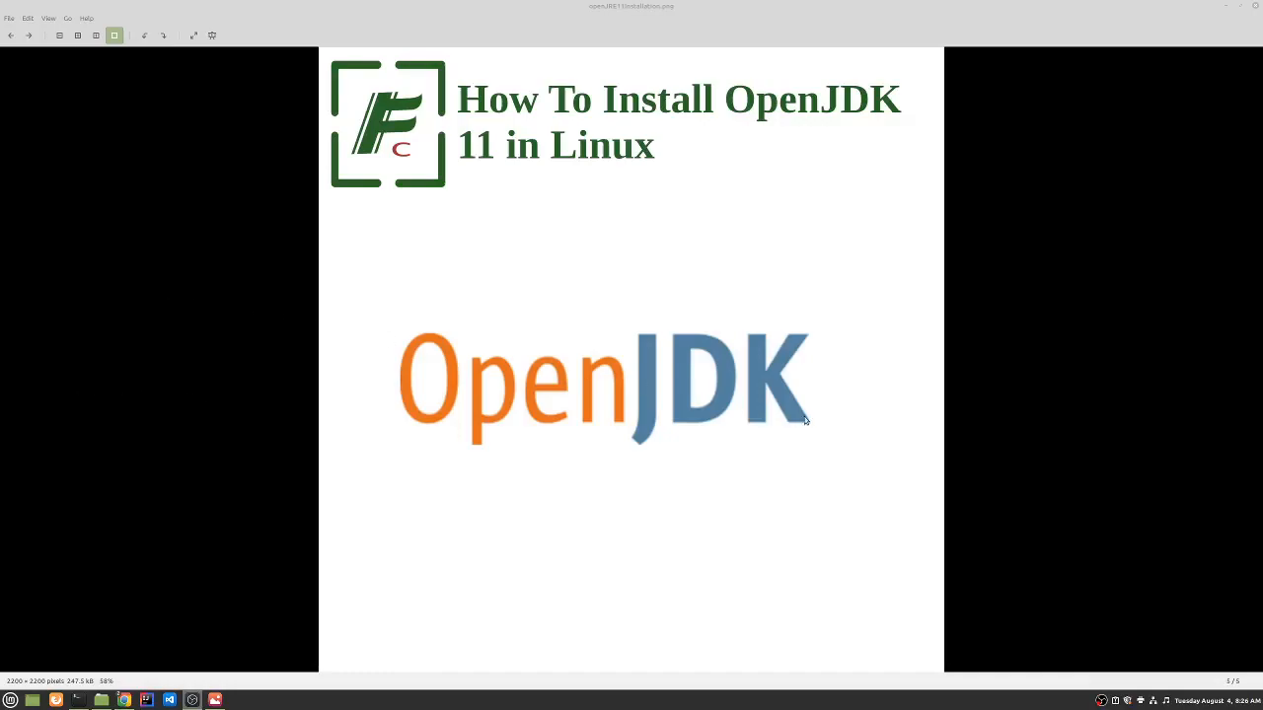
{"action": "mouse_move", "coordinate": [917, 392]}
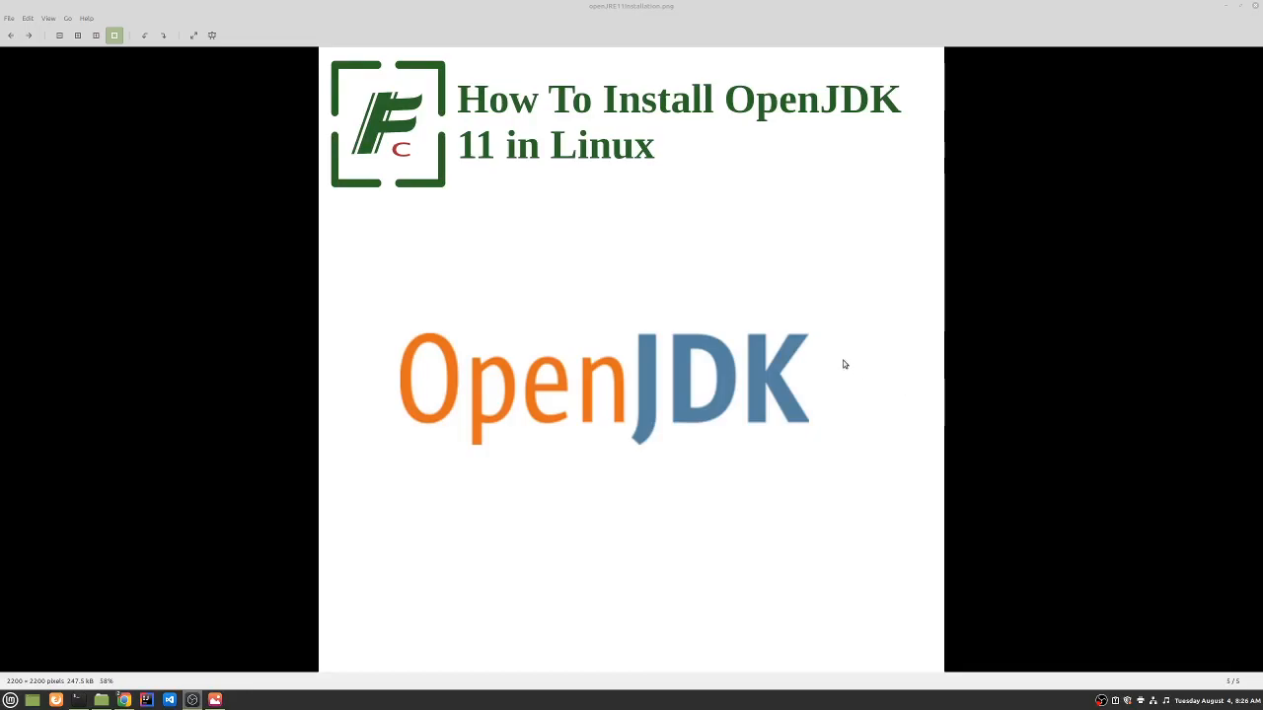
{"action": "mouse_move", "coordinate": [885, 322]}
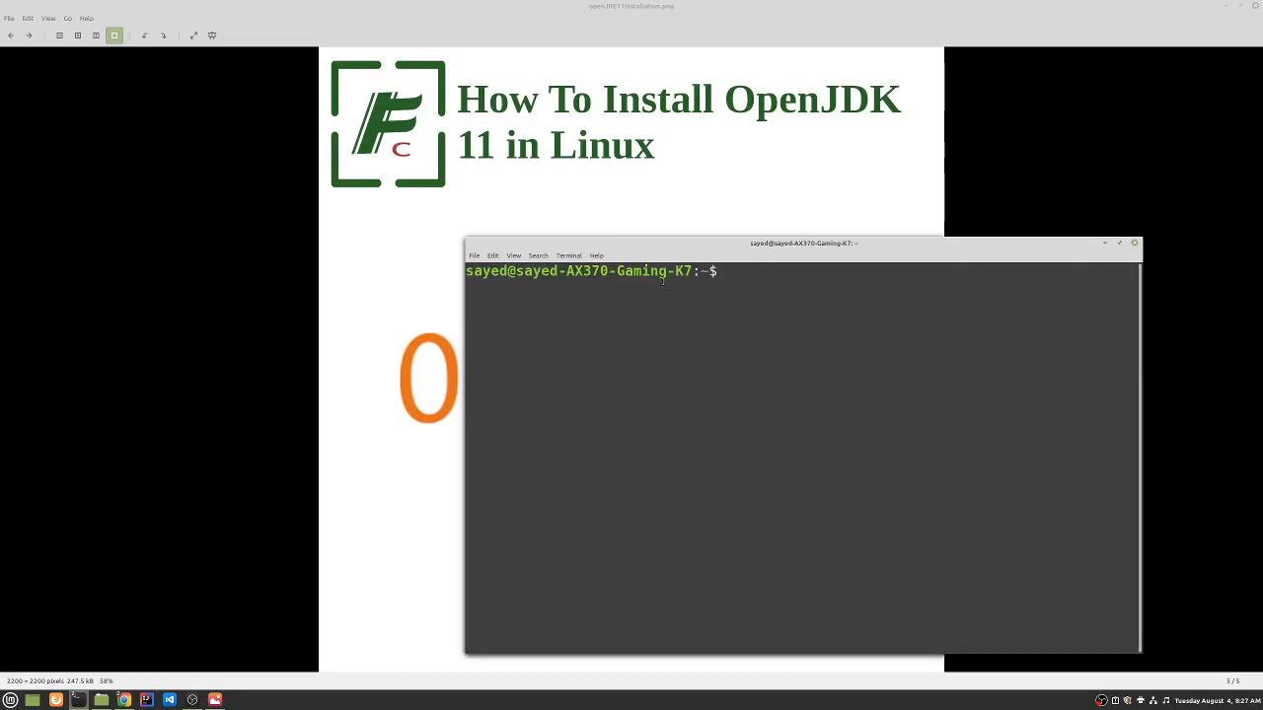
- Move the terminal window up, then run java -version, which reports java as not found
{"action": "left_click_drag", "start_coordinate": [802, 244], "coordinate": [486, 98]}
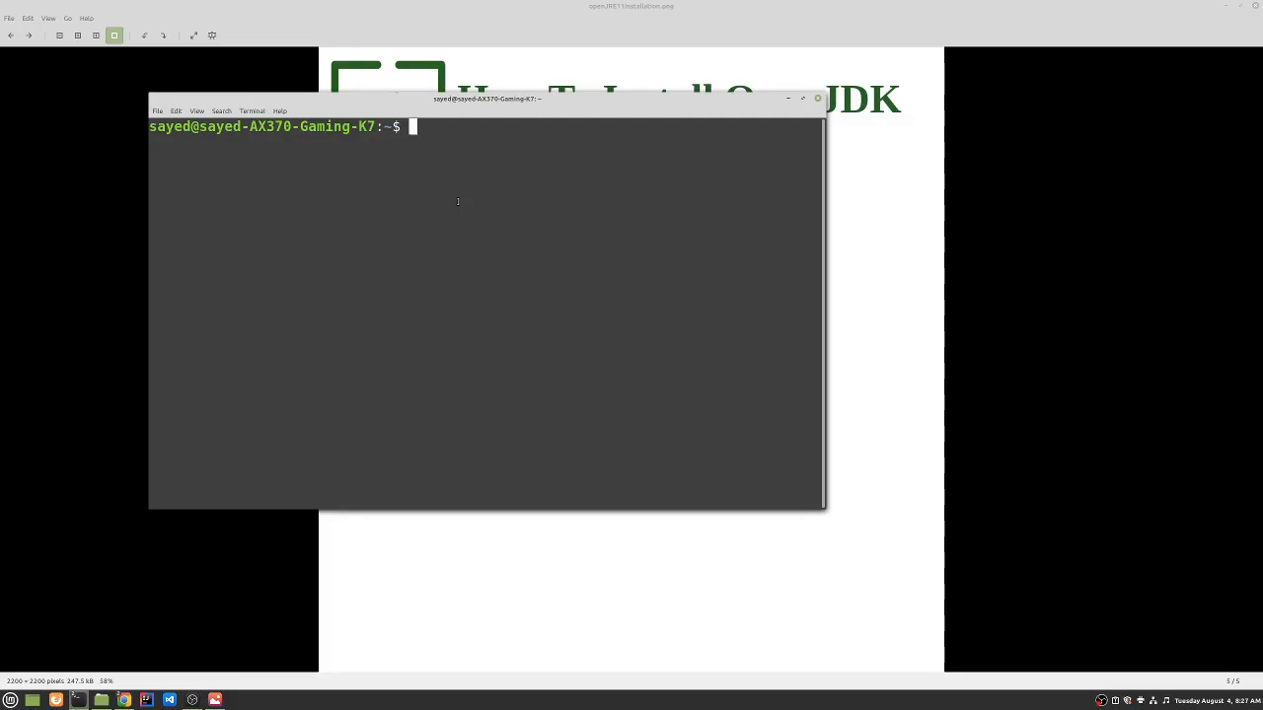
{"action": "type", "text": "java -version"}
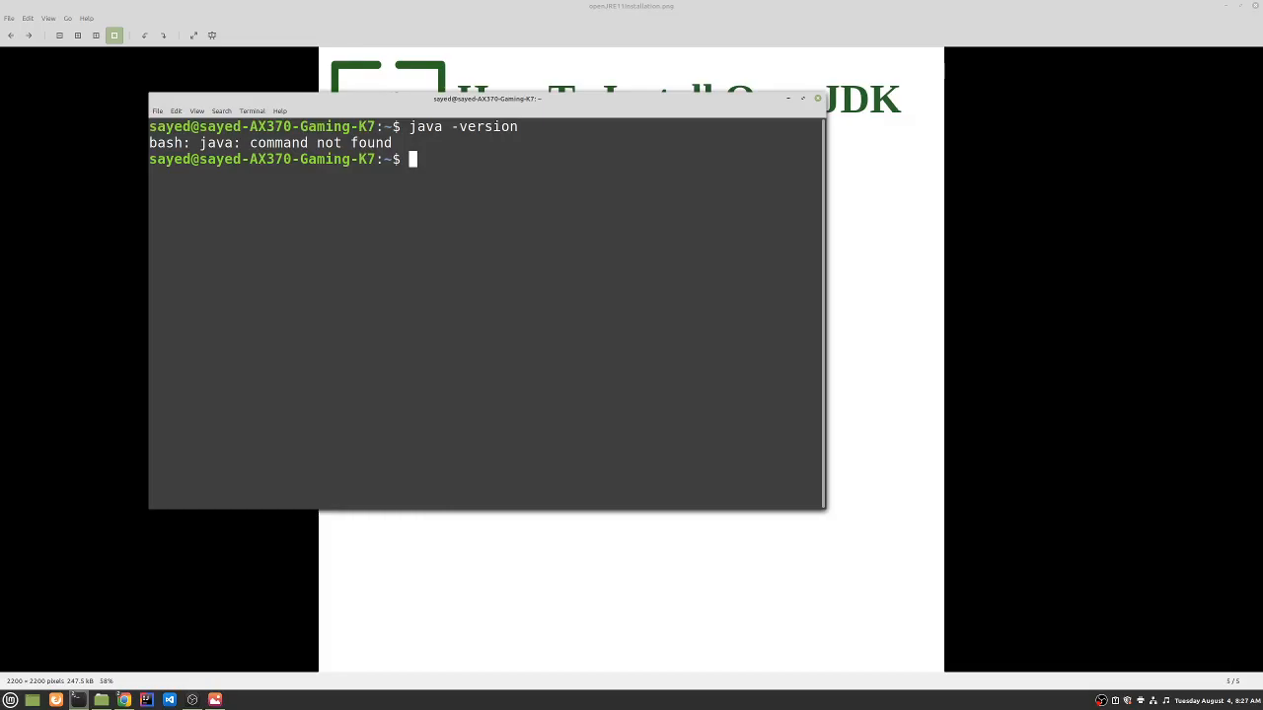
- Enter sudo apt install openj and Tab-complete to list matching openjdk packages
{"action": "type", "text": "sudo"}
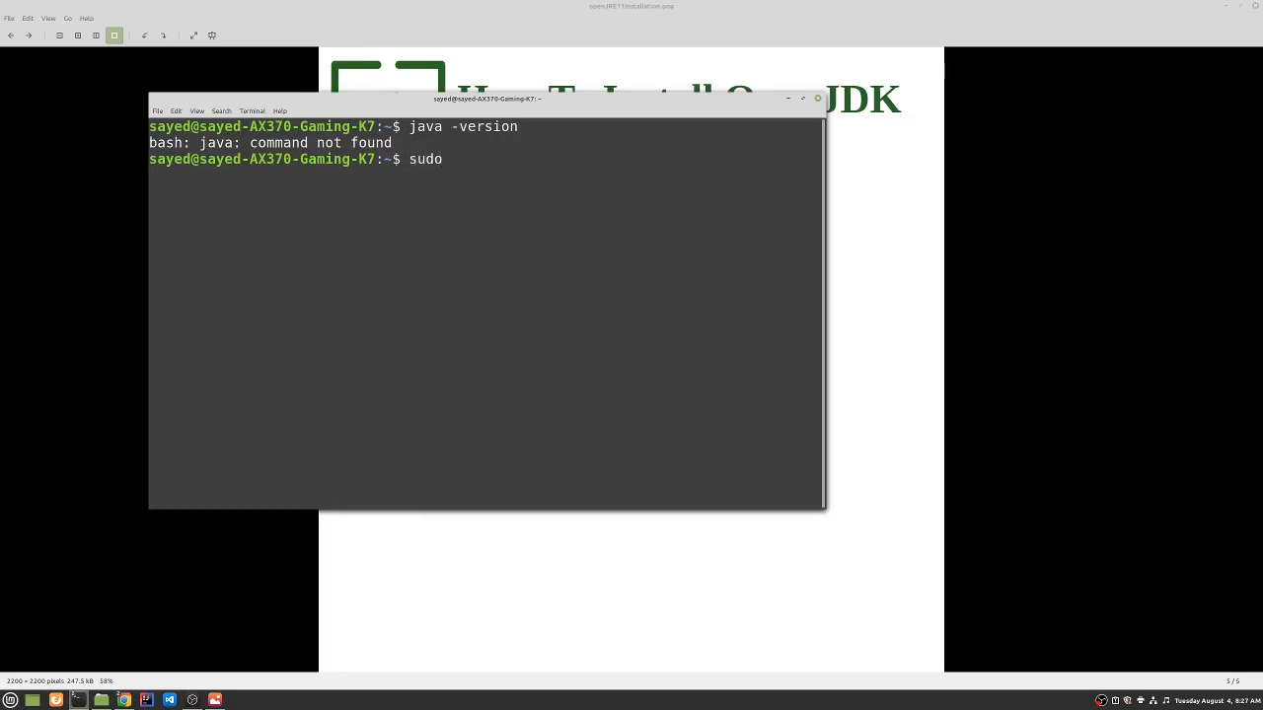
{"action": "type", "text": "apt"}
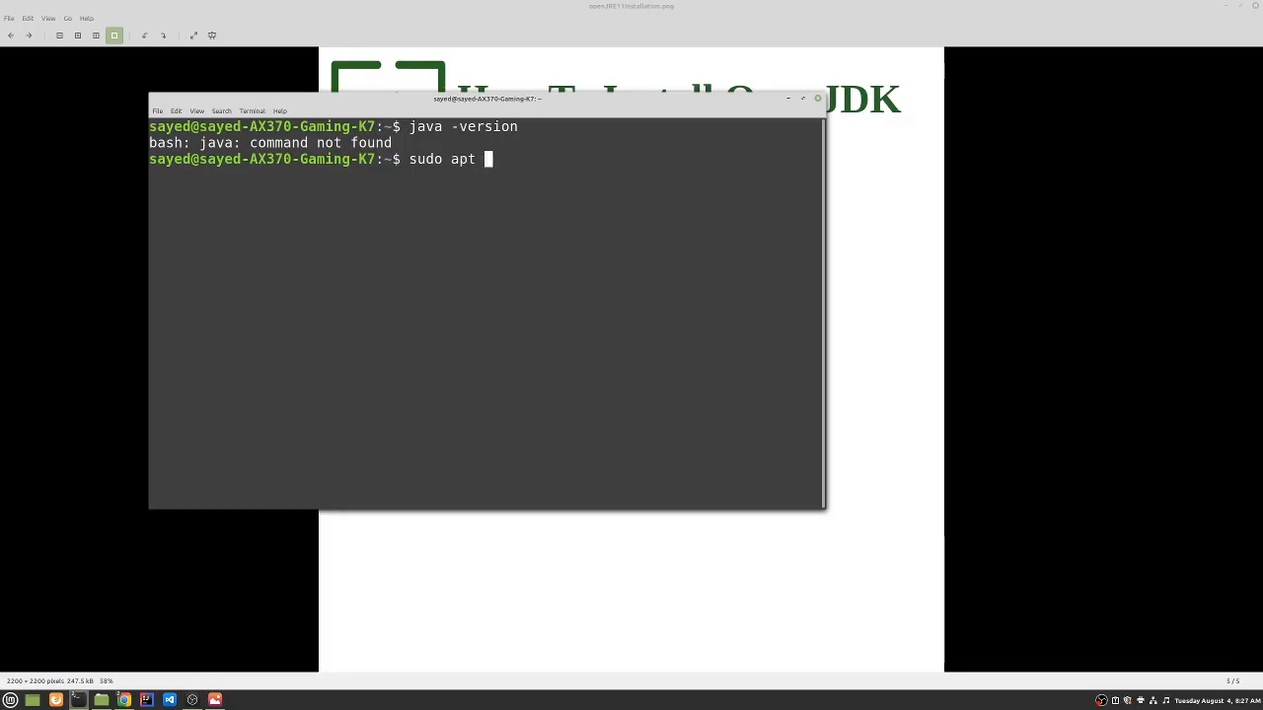
{"action": "type", "text": "install open"}
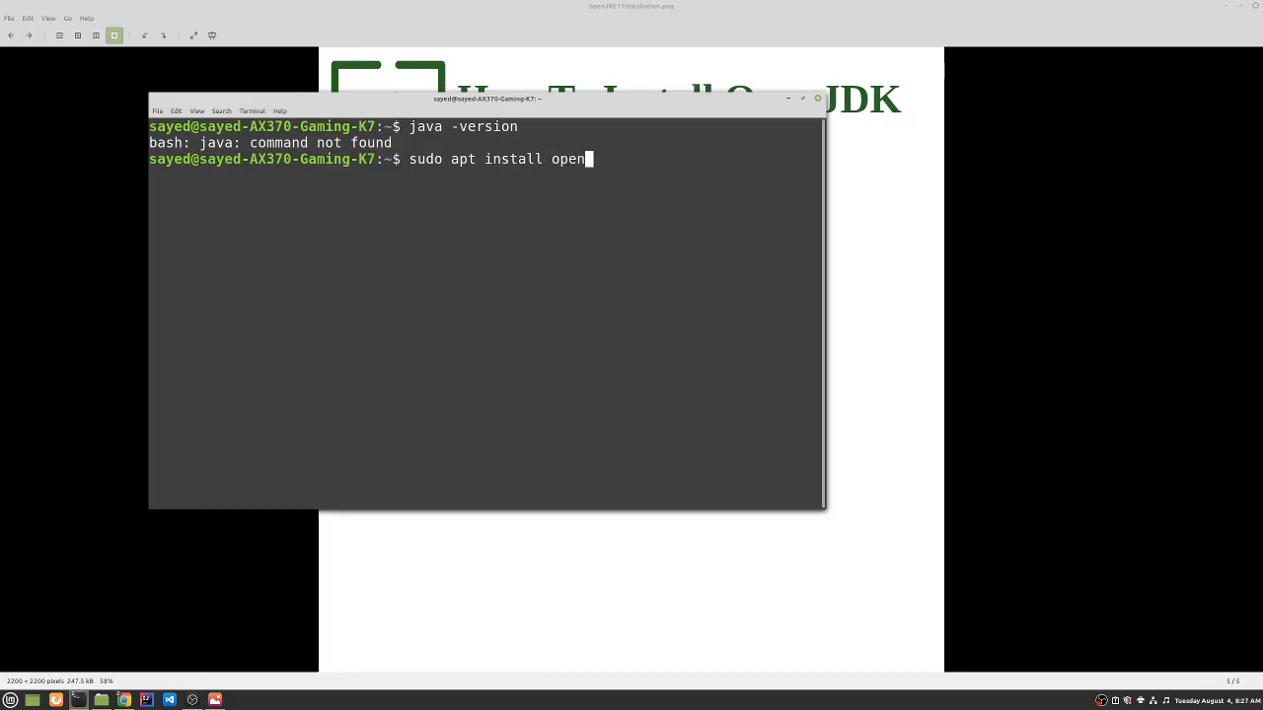
{"action": "type", "text": "j"}
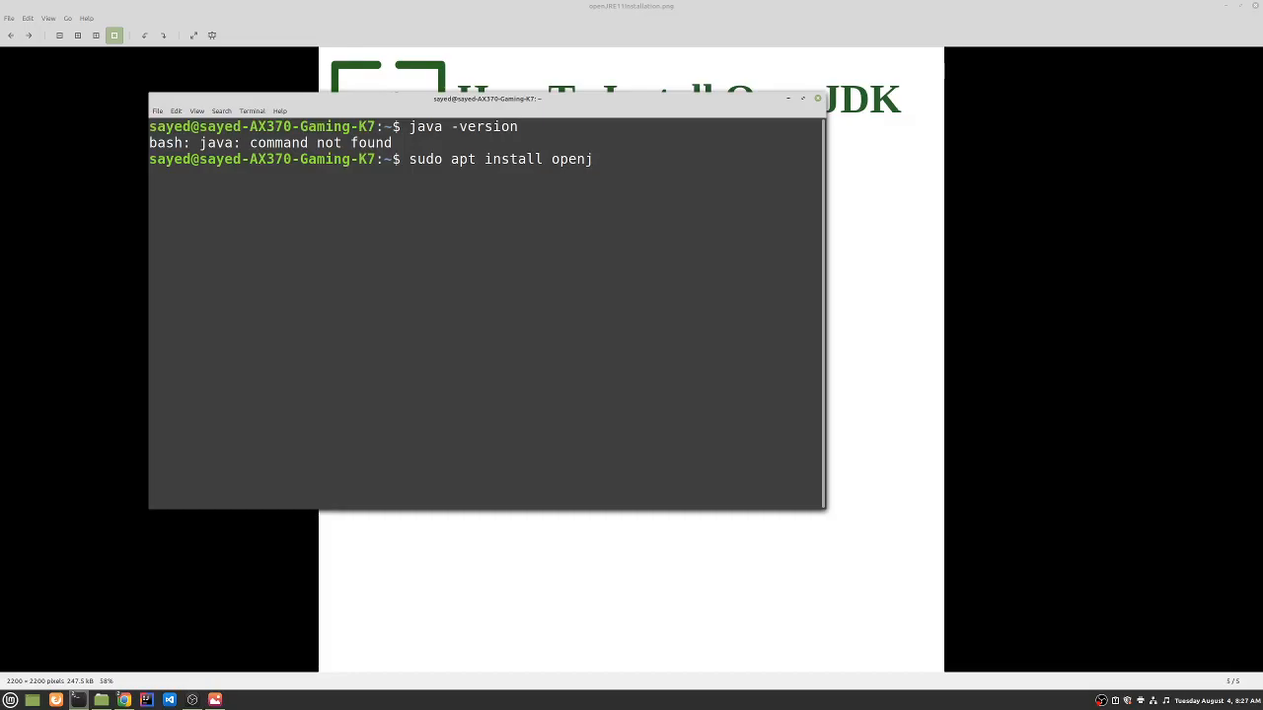
{"action": "key", "text": "Tab"}
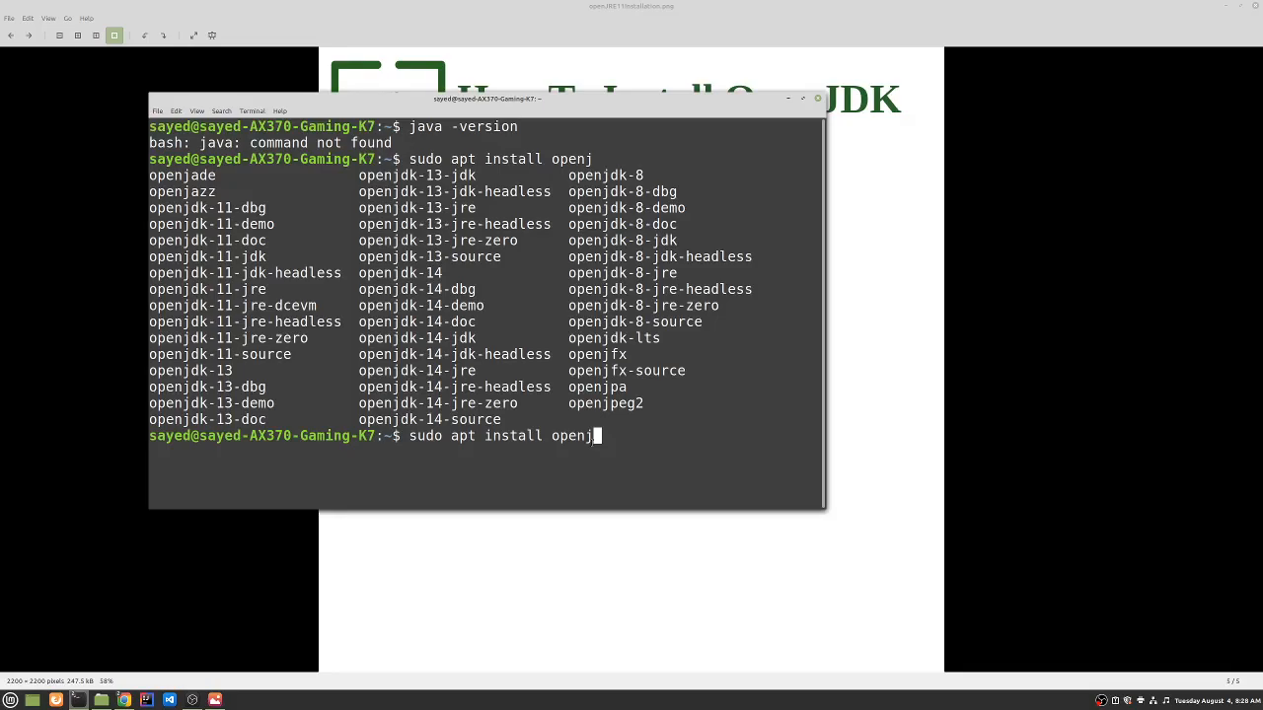
- Run sudo apt install openjdk-11-jdk -y and let the installation complete
{"action": "type", "text": "dk-11"}
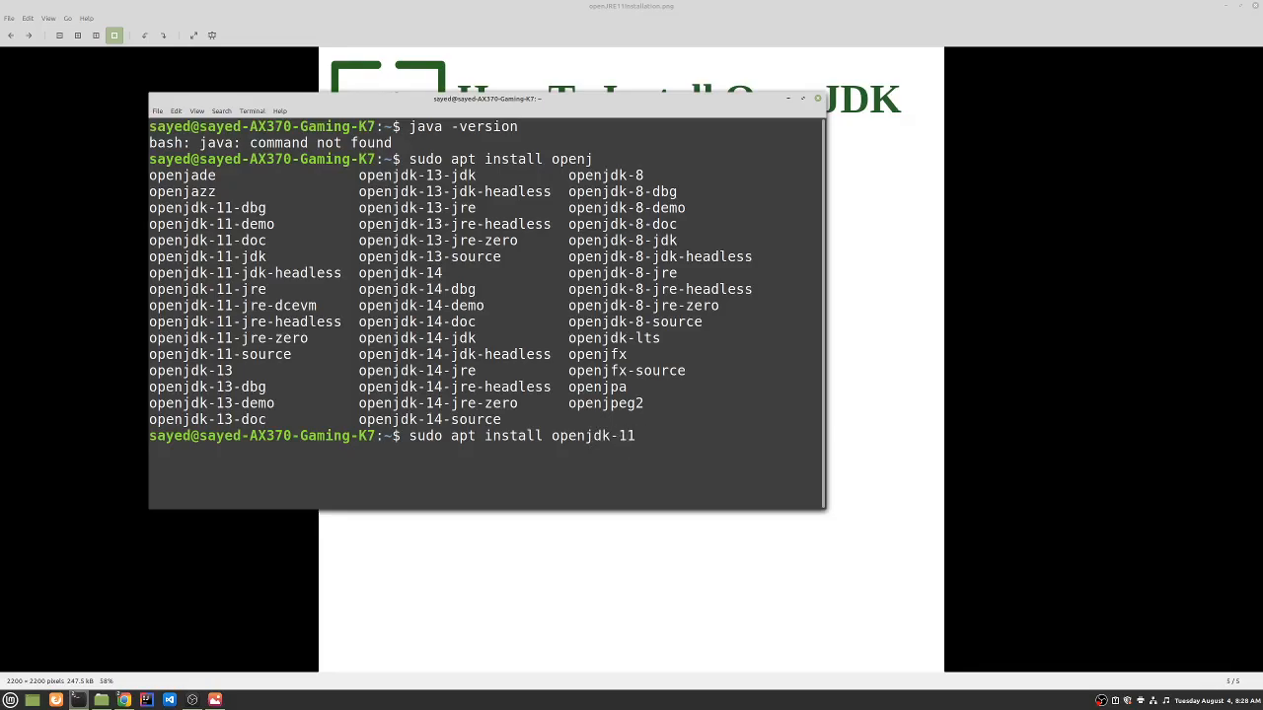
{"action": "type", "text": "-jd"}
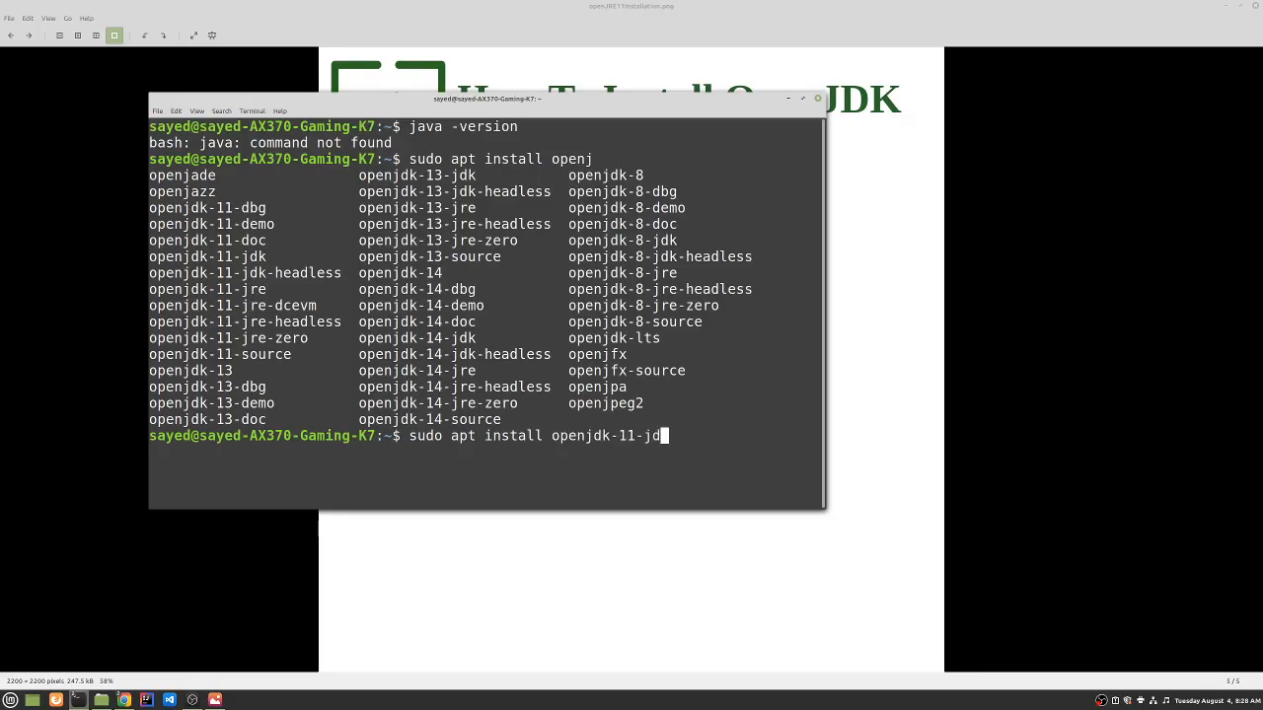
{"action": "type", "text": "k -"}
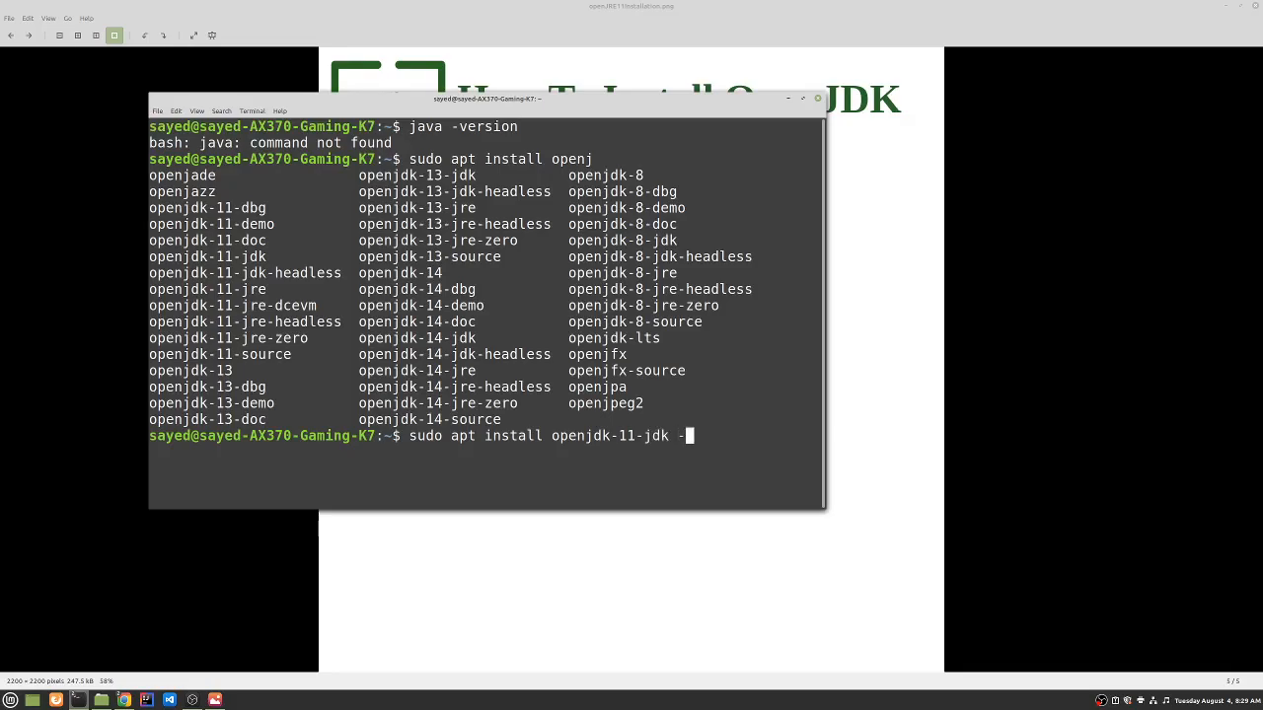
{"action": "type", "text": "y"}
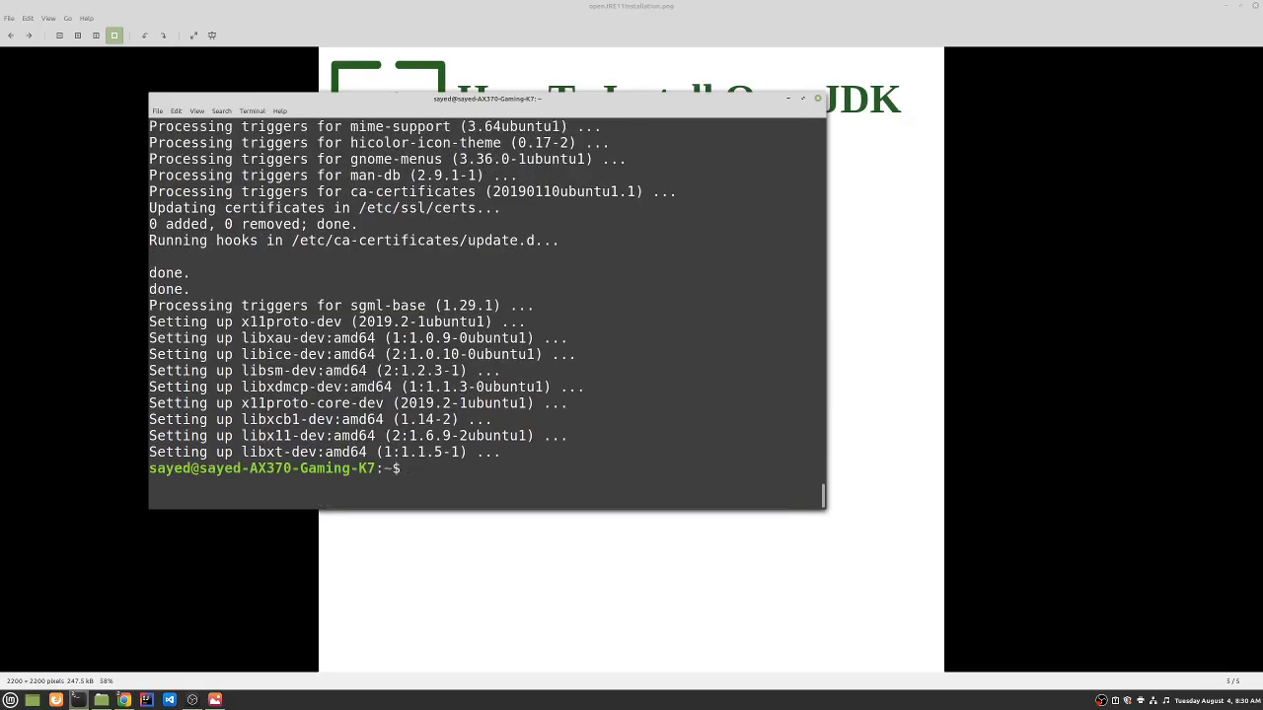
- Clear the screen and run java -version, now reporting OpenJDK 11.0.8
{"action": "type", "text": "cl"}
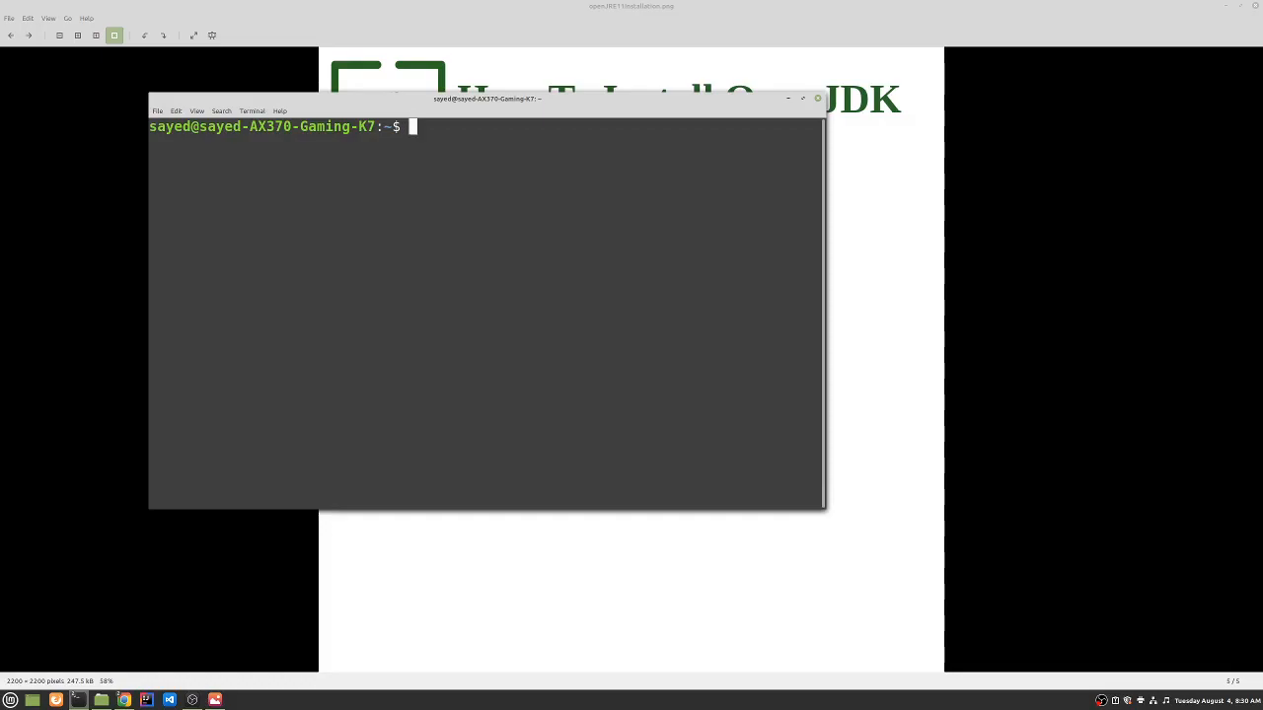
{"action": "type", "text": "java"}
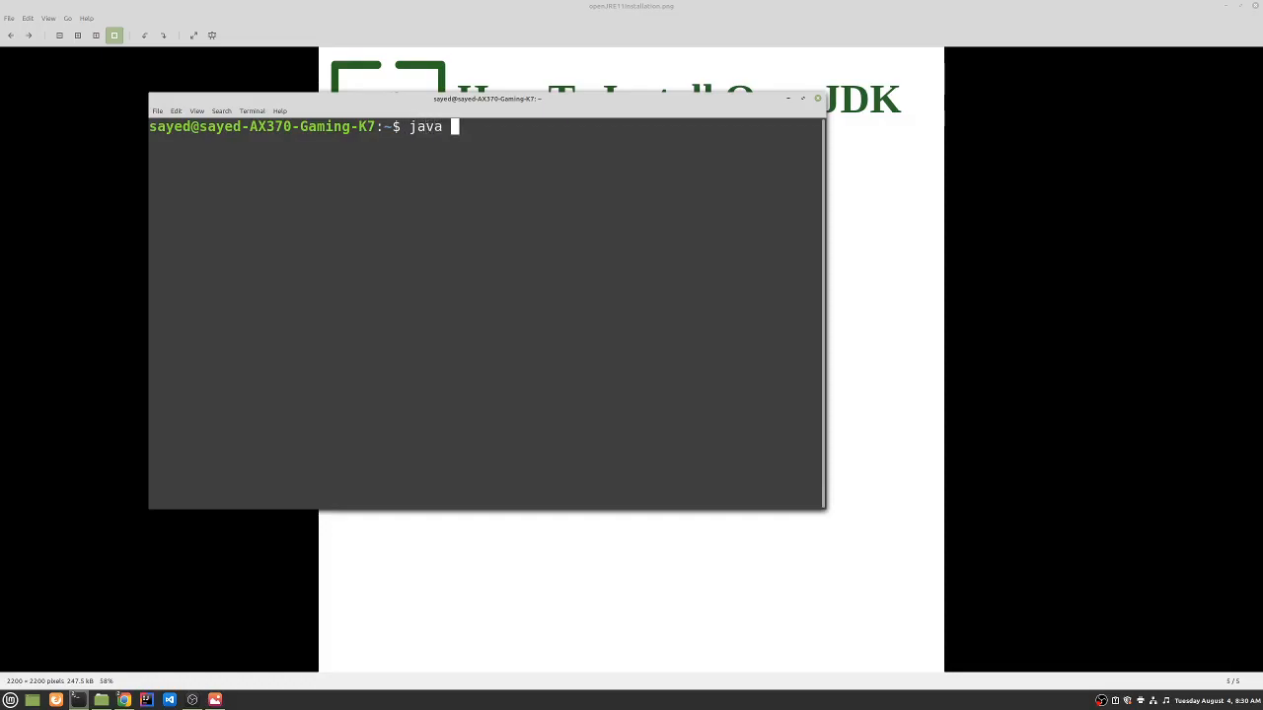
{"action": "type", "text": "-version"}
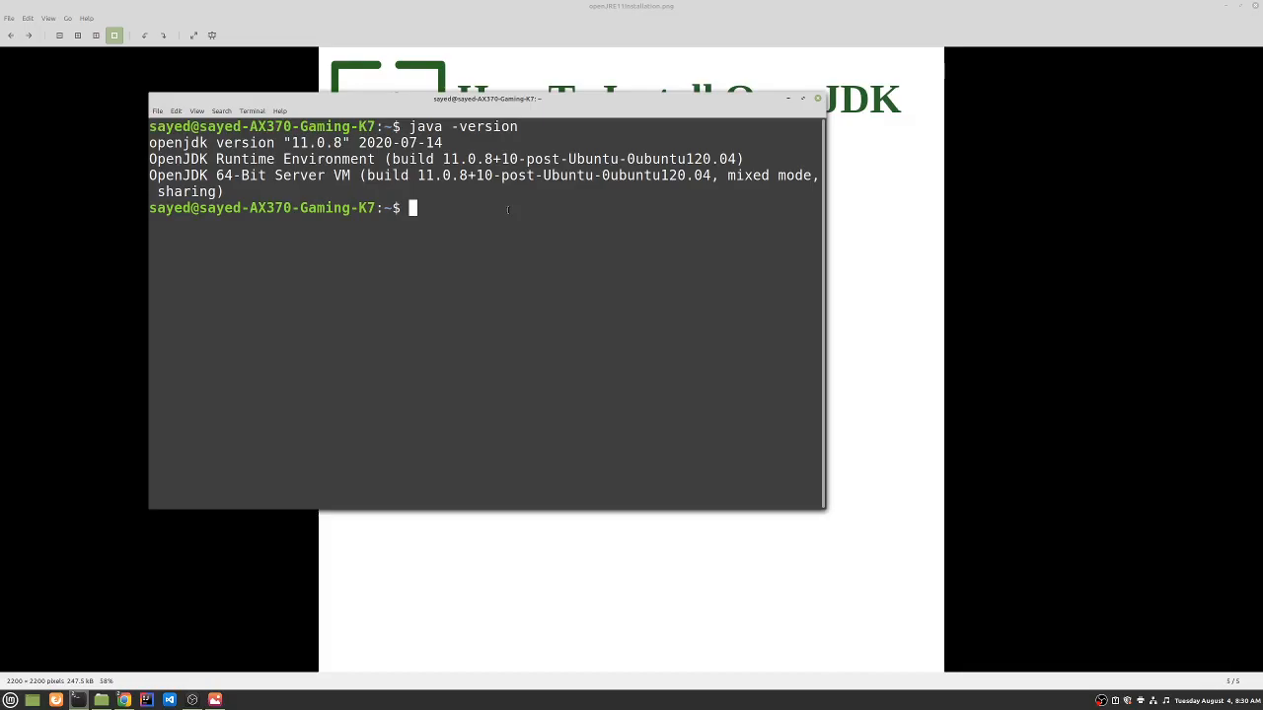
- Change into the Documents folder and list its contents
{"action": "type", "text": "cd"}
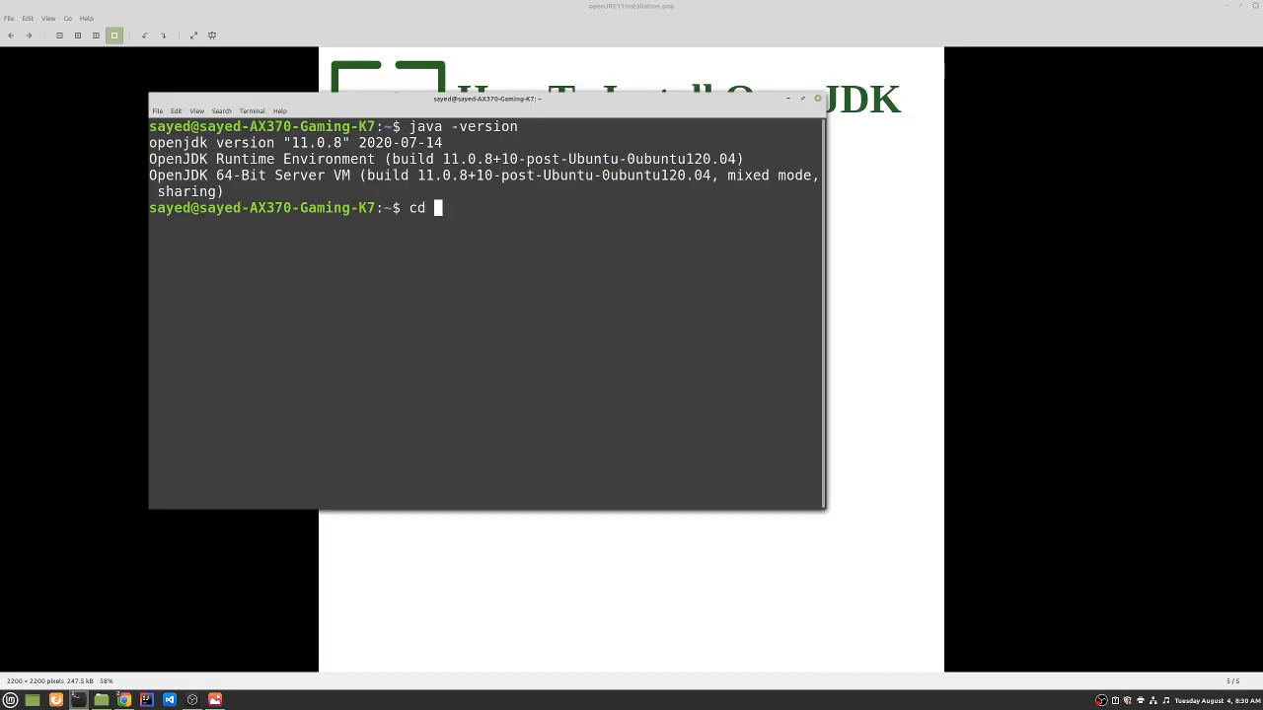
{"action": "type", "text": "Dow"}
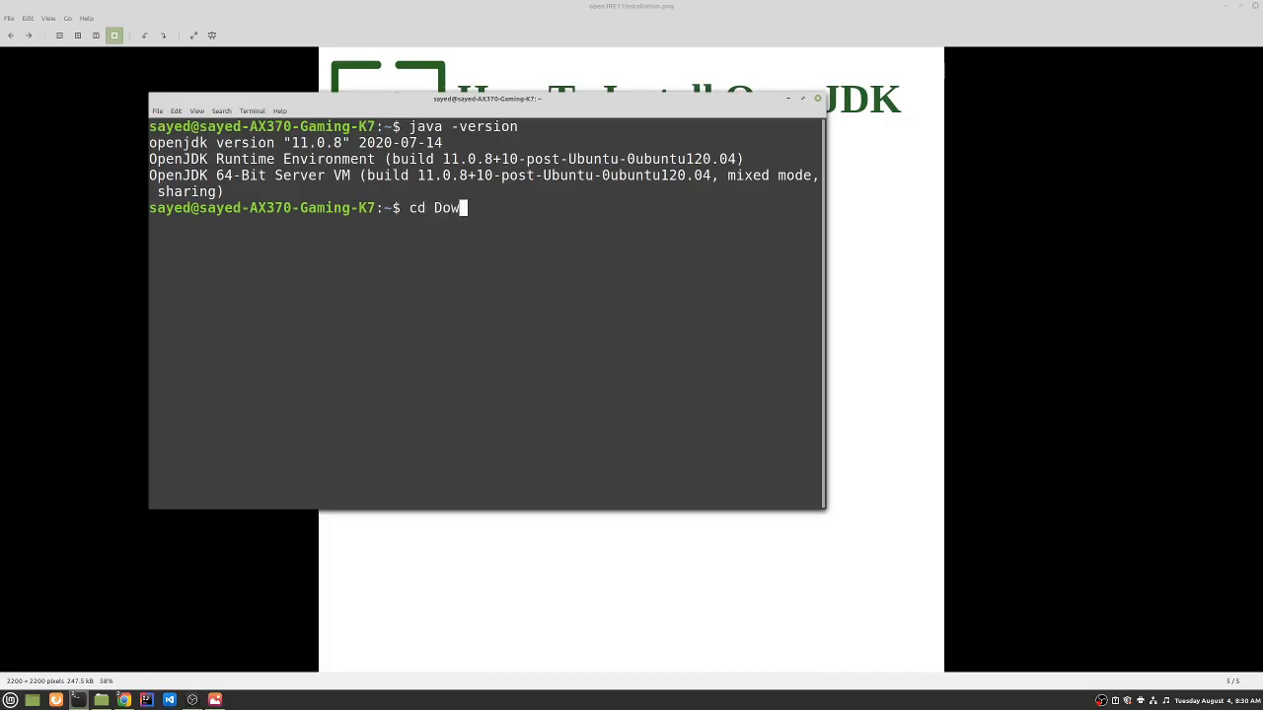
{"action": "key", "text": "Backspace"}
{"action": "type", "text": "cuments"}
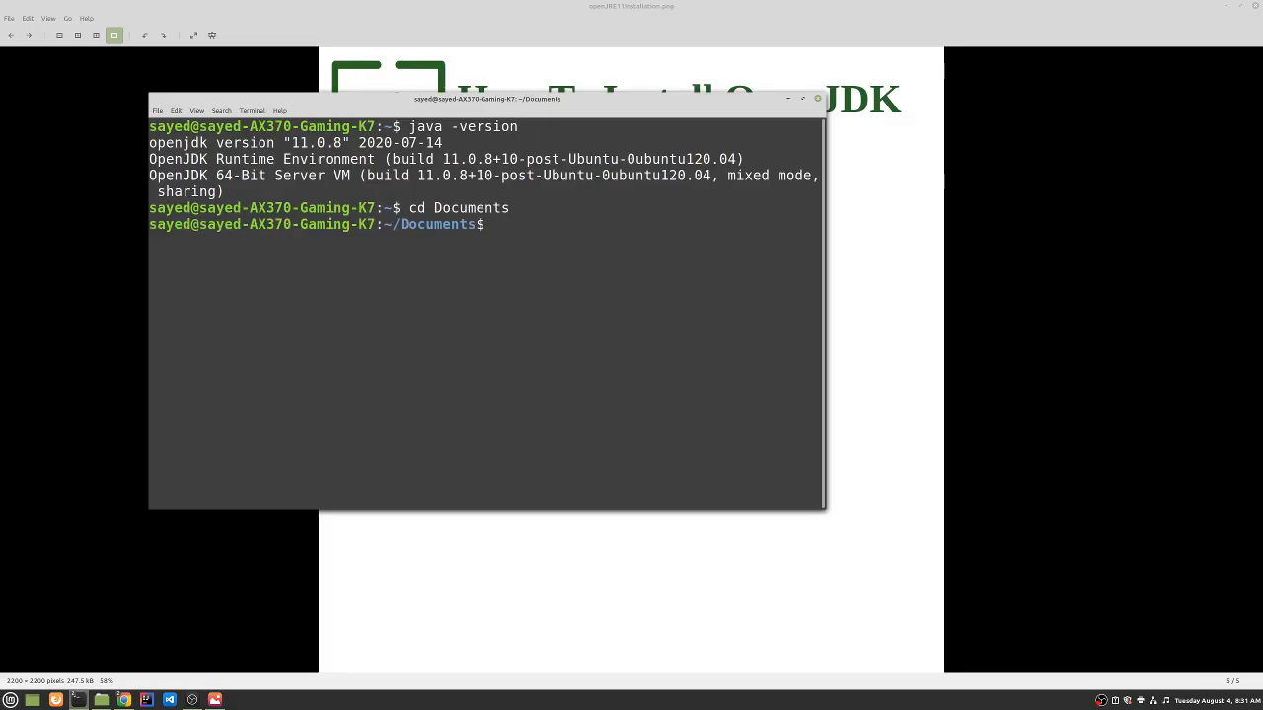
{"action": "type", "text": "ls"}
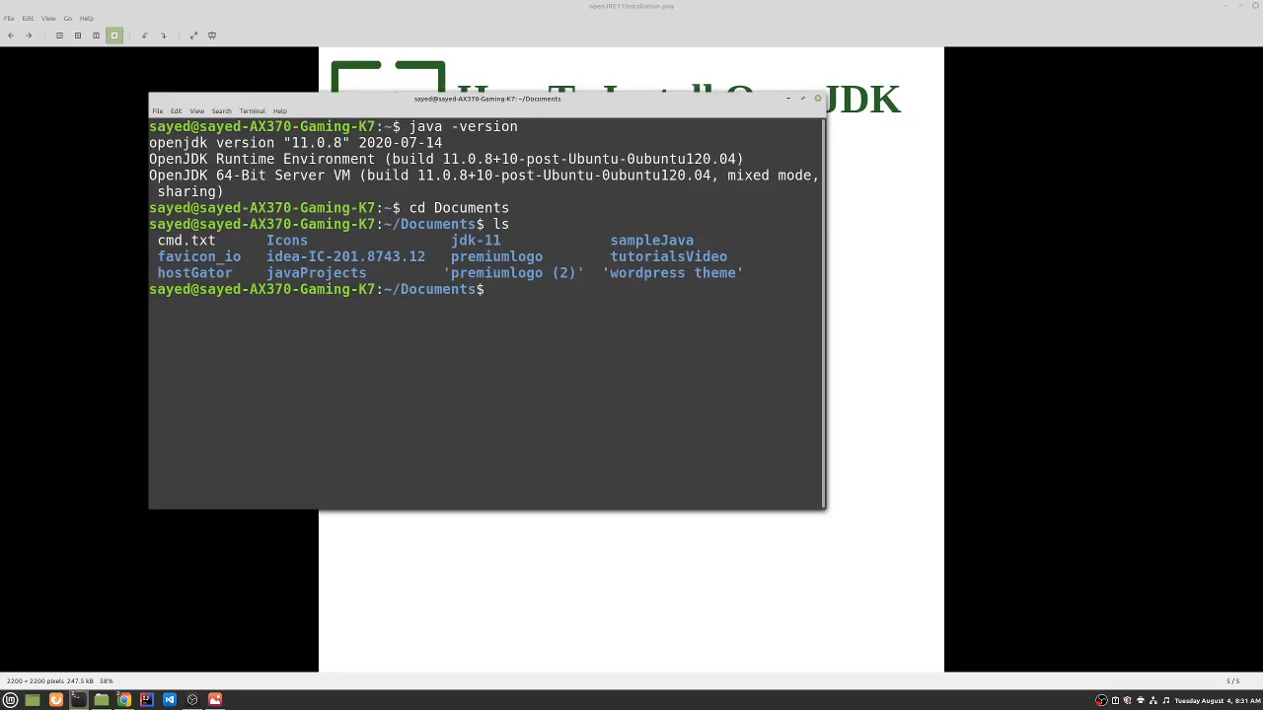
- Create the openJDKSampleFile folder with sudo mkdir
{"action": "type", "text": "sudo"}
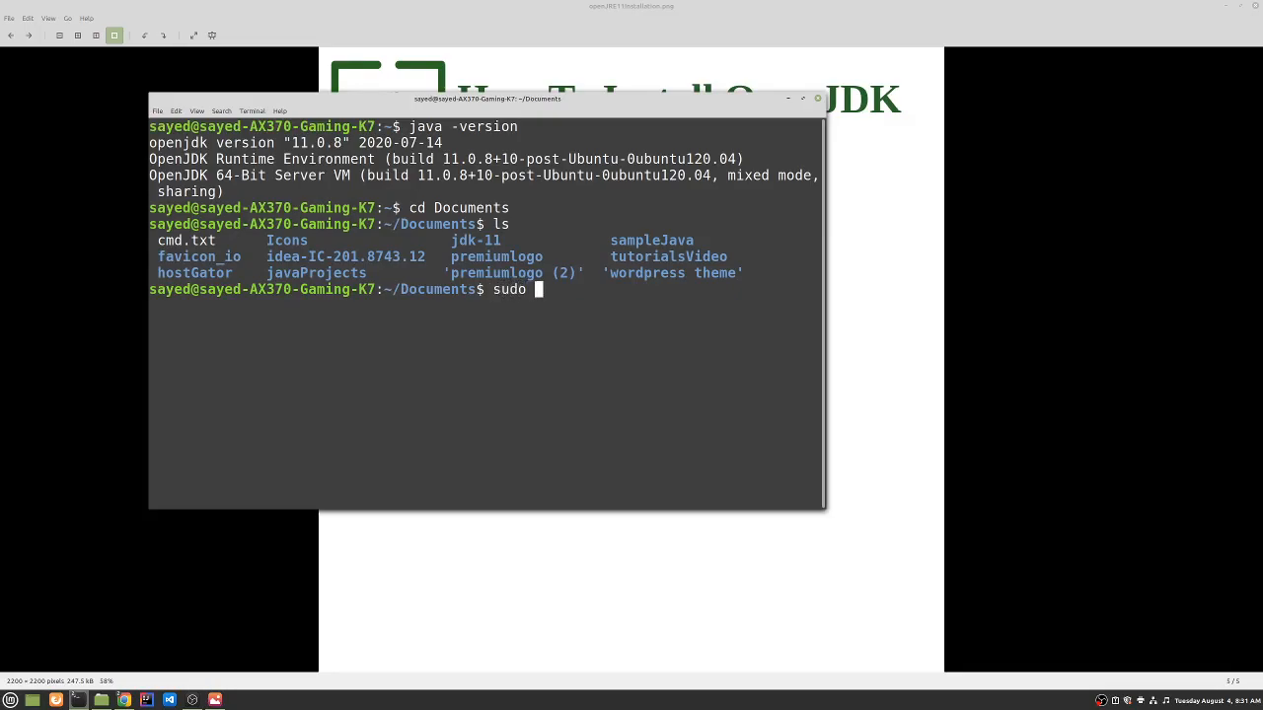
{"action": "type", "text": "mkdir"}
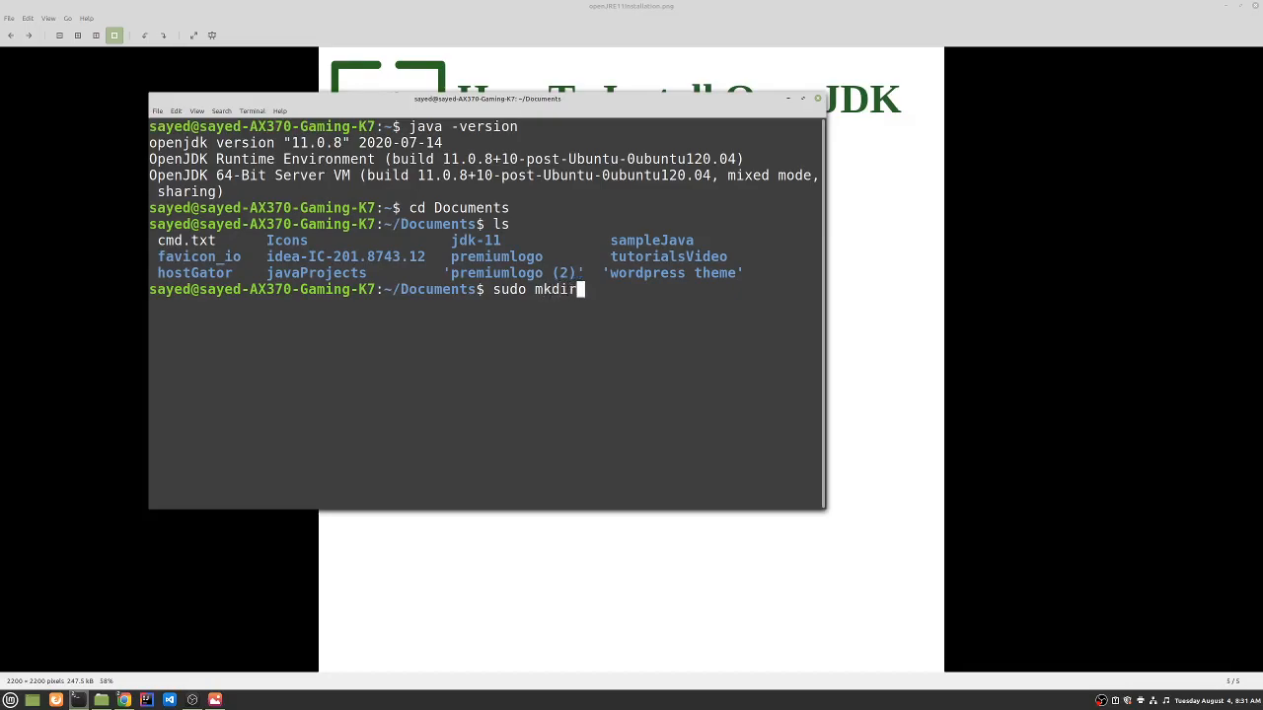
{"action": "type", "text": "open"}
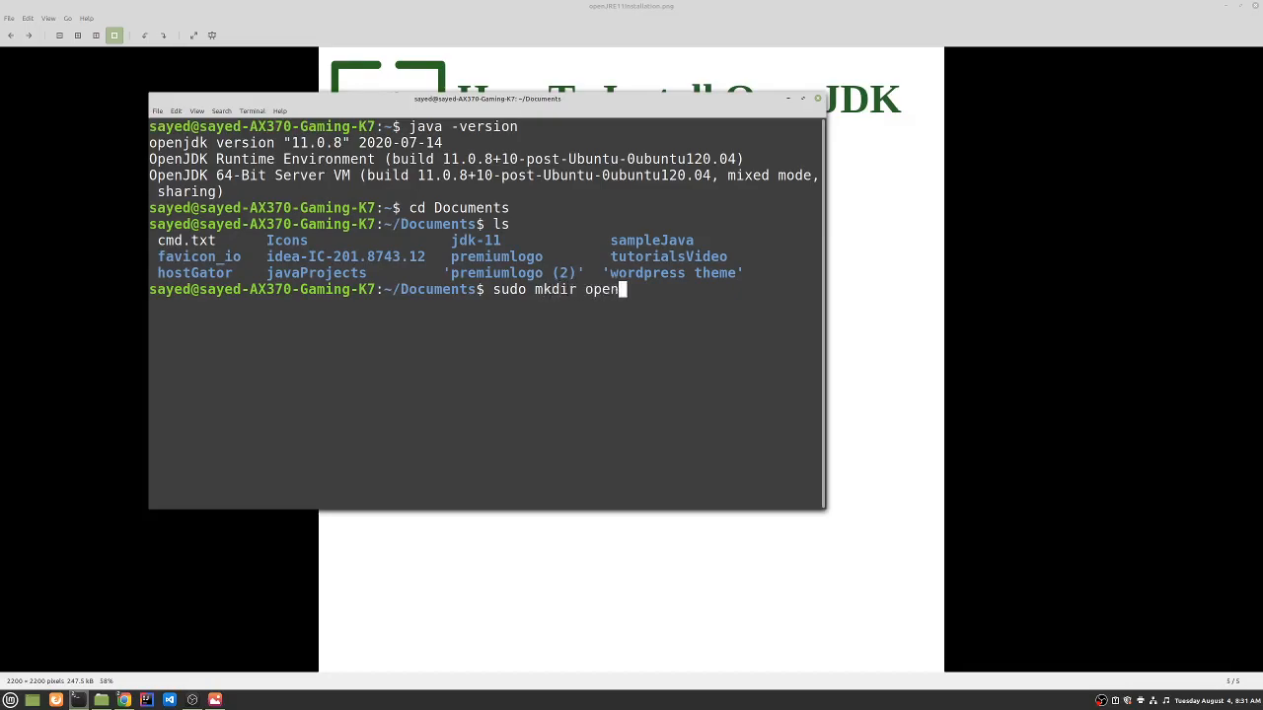
{"action": "type", "text": "JDK"}
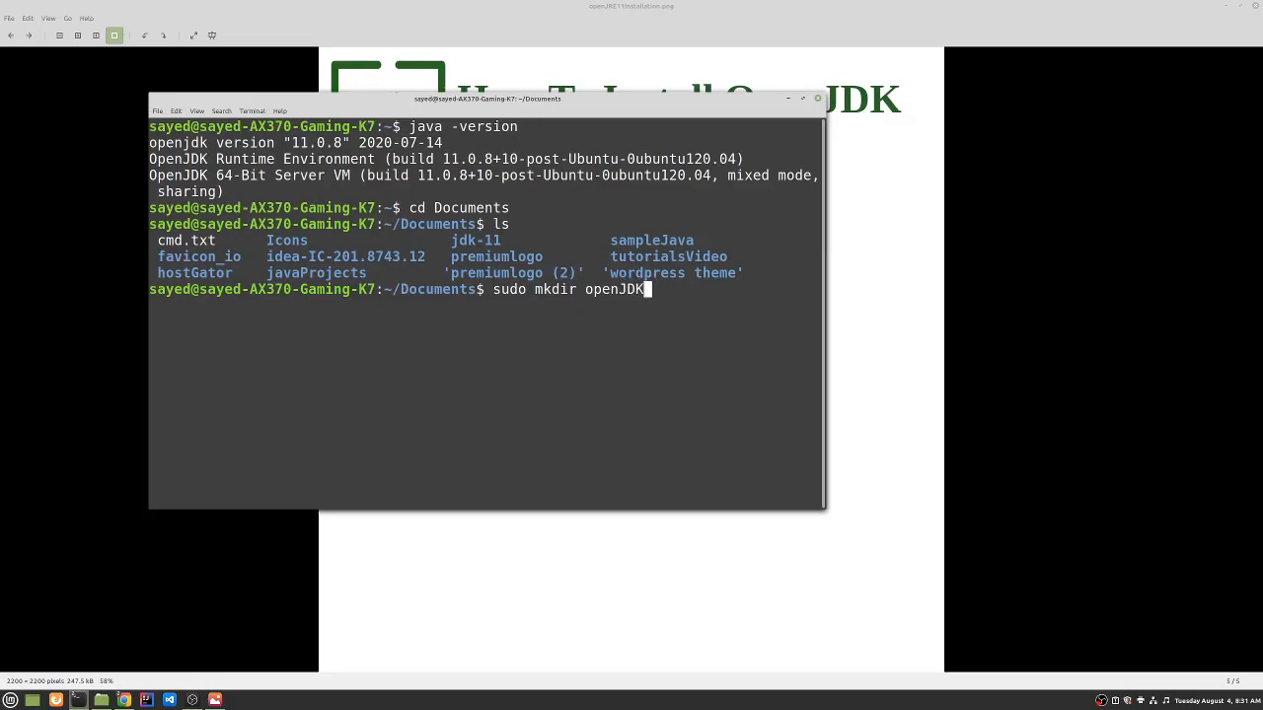
{"action": "type", "text": "Samp"}
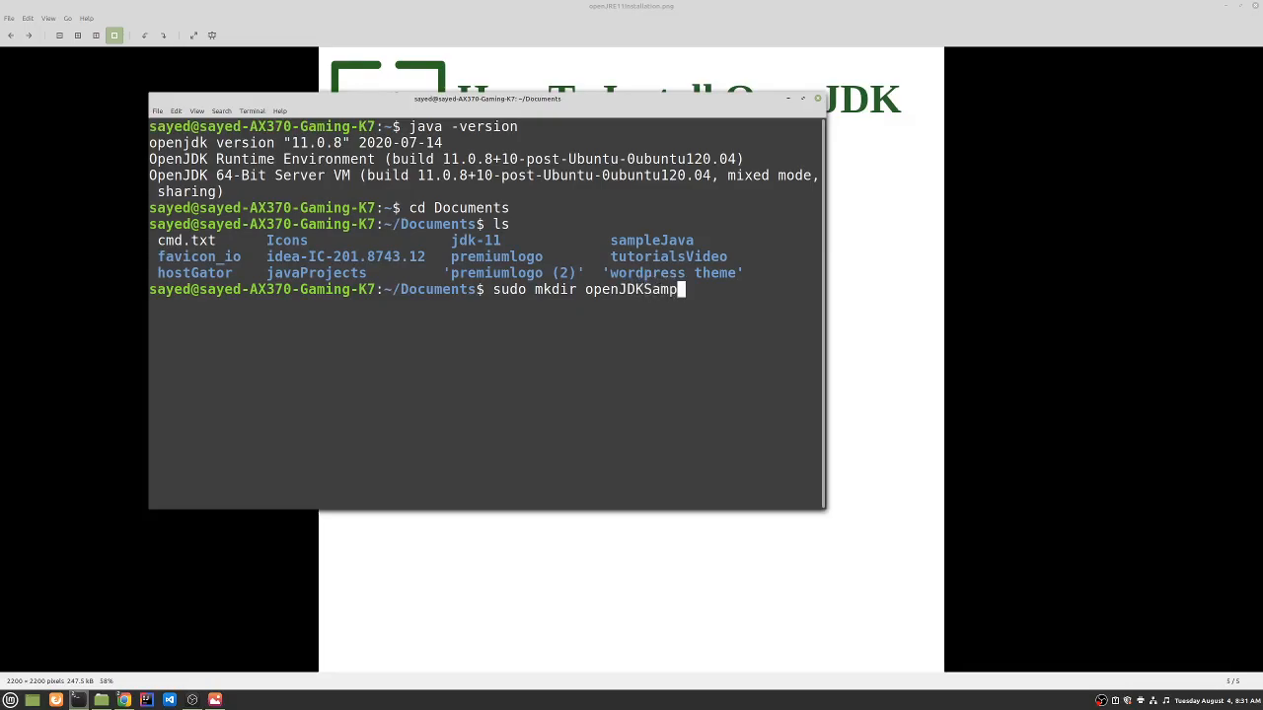
{"action": "type", "text": "leFile"}
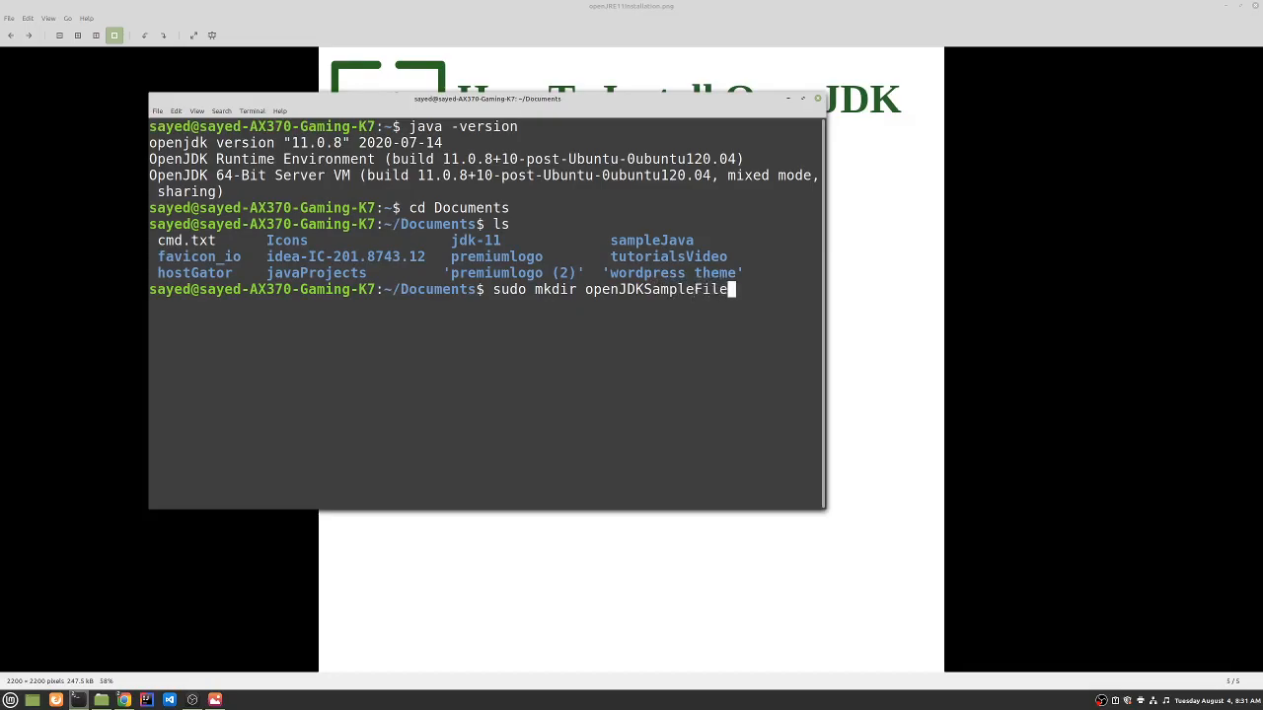
- Change into the new openJDKSampleFile folder
{"action": "type", "text": "cd"}
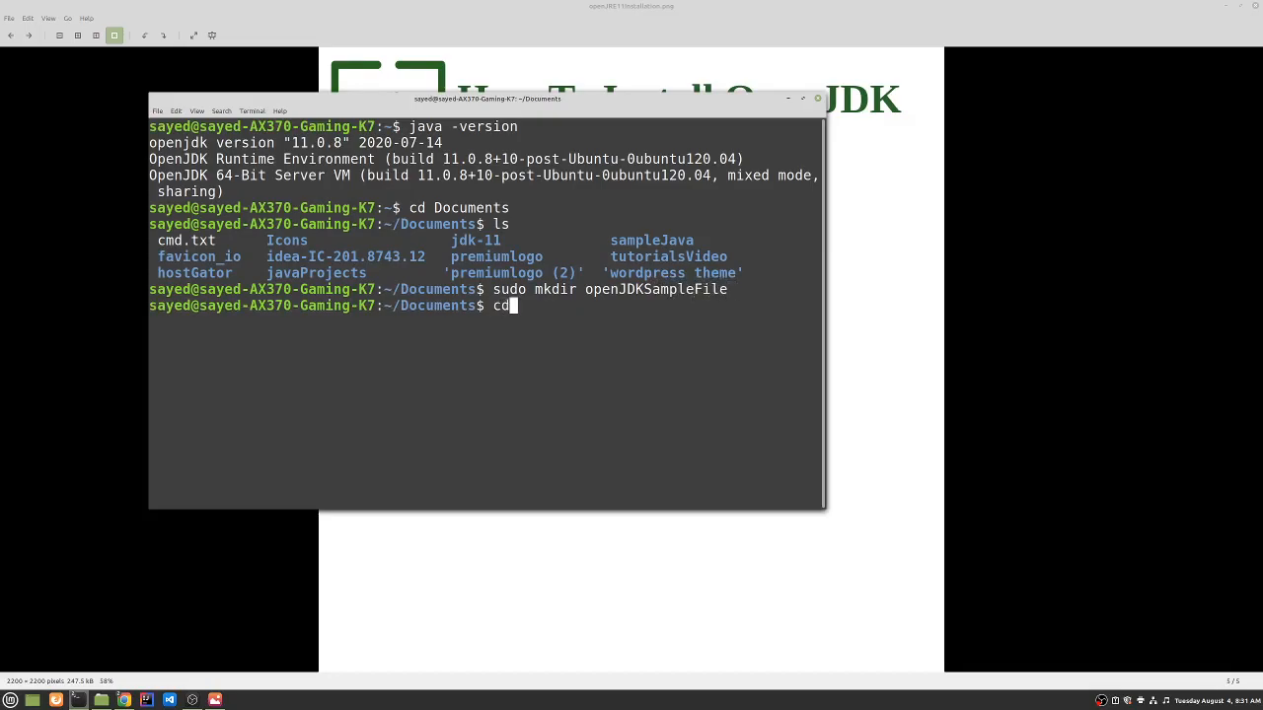
{"action": "type", "text": "o"}
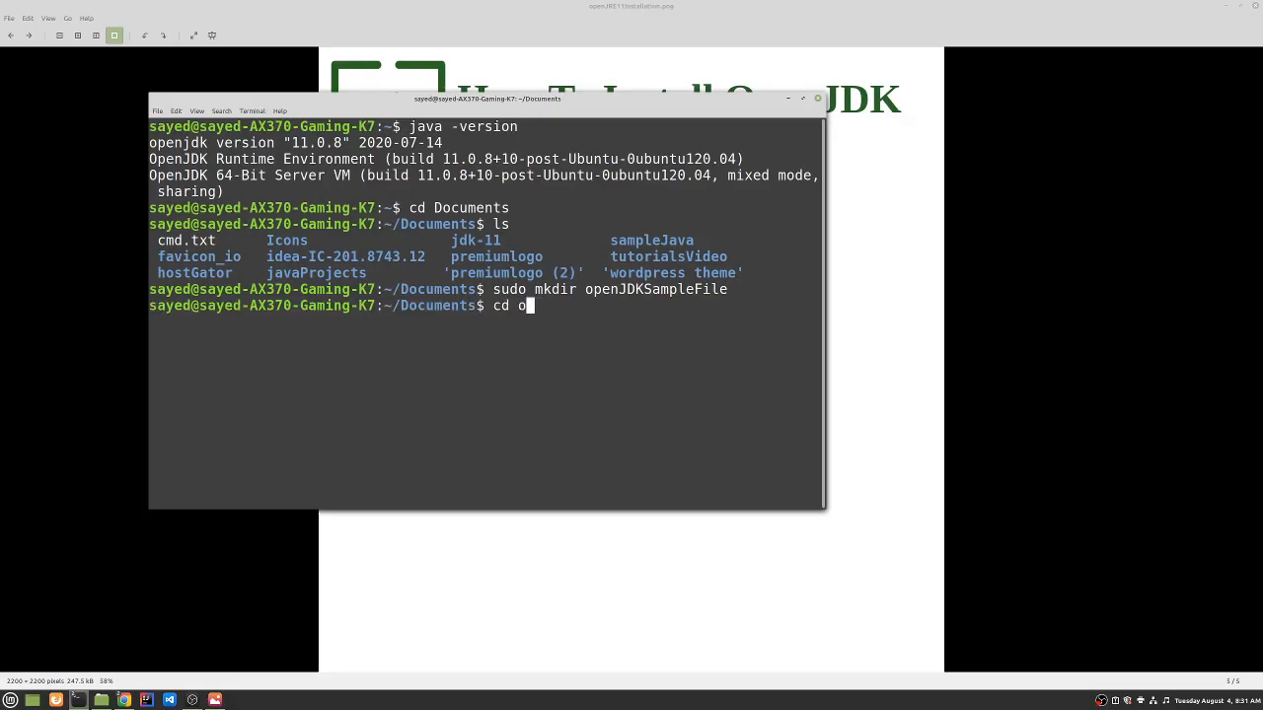
{"action": "key", "text": "BackSpace"}
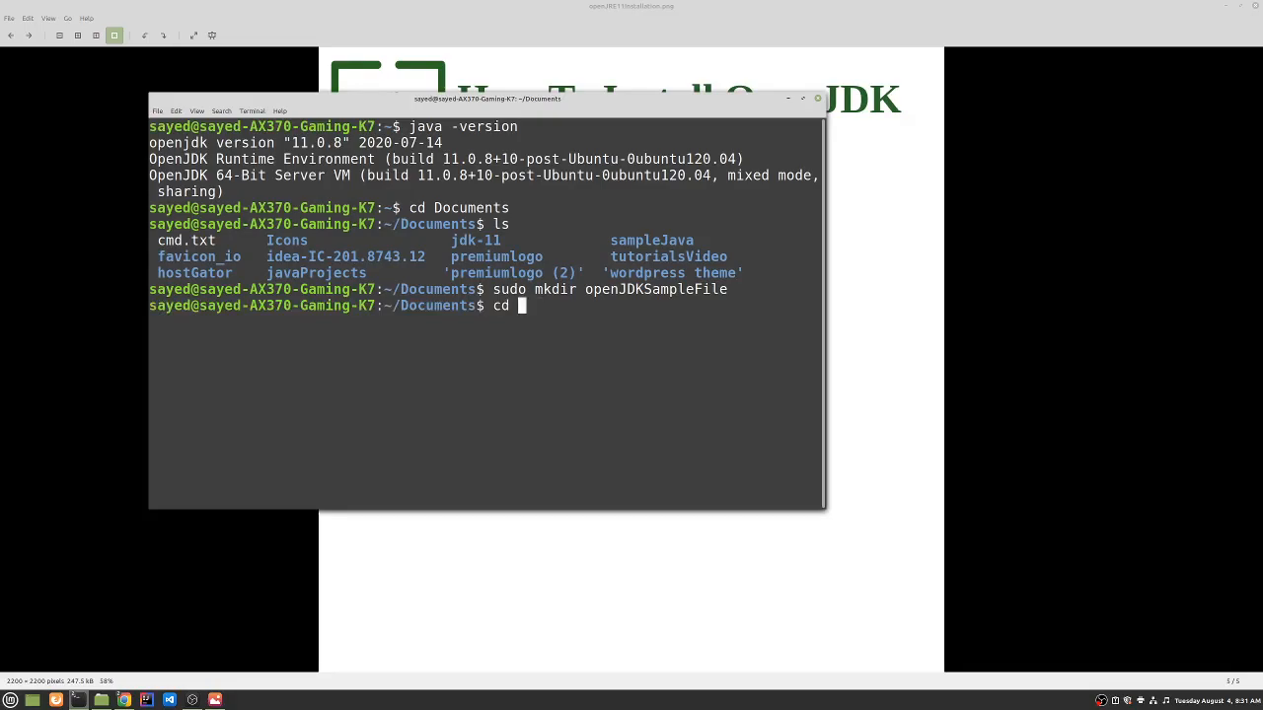
{"action": "type", "text": "open"}
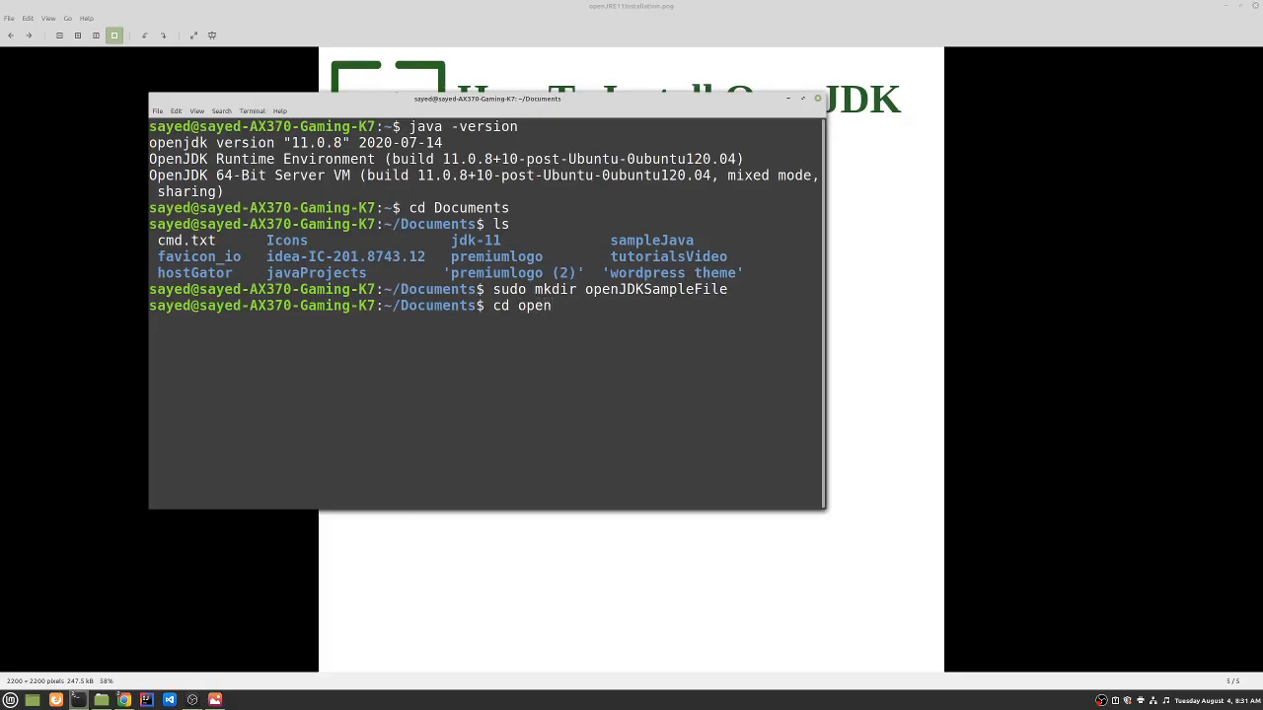
{"action": "type", "text": "JDKS"}
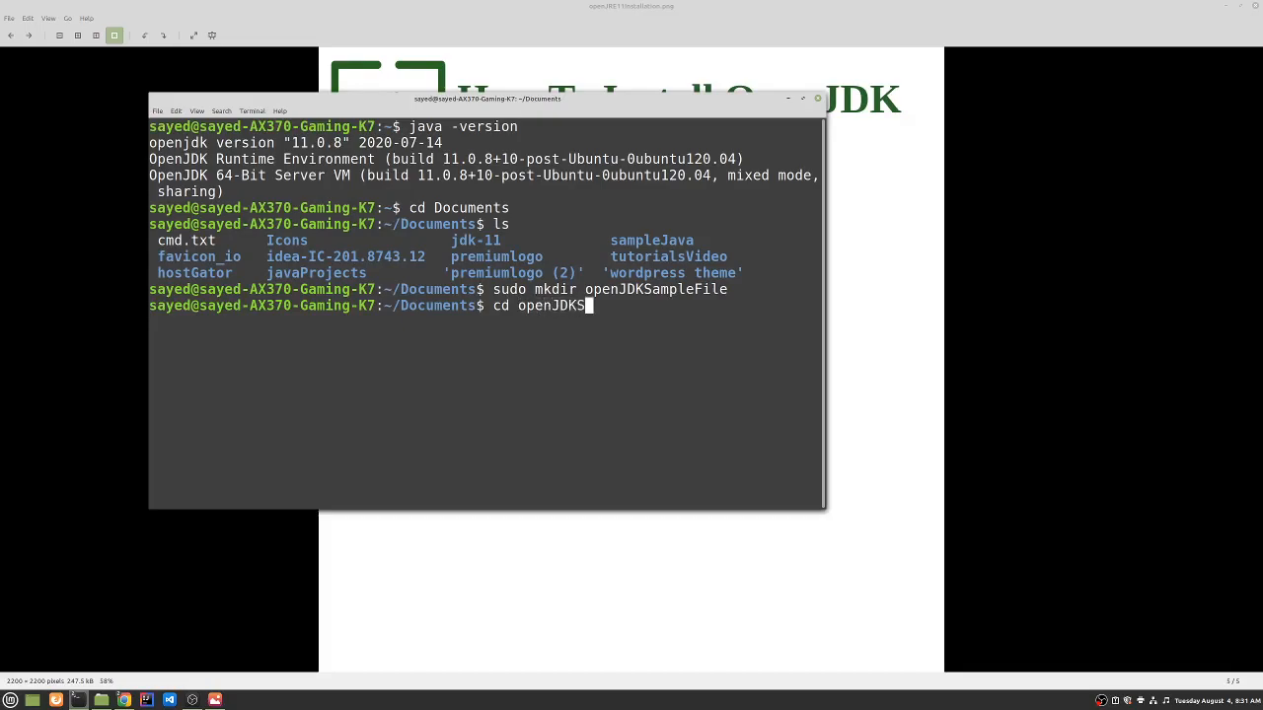
{"action": "type", "text": "am"}
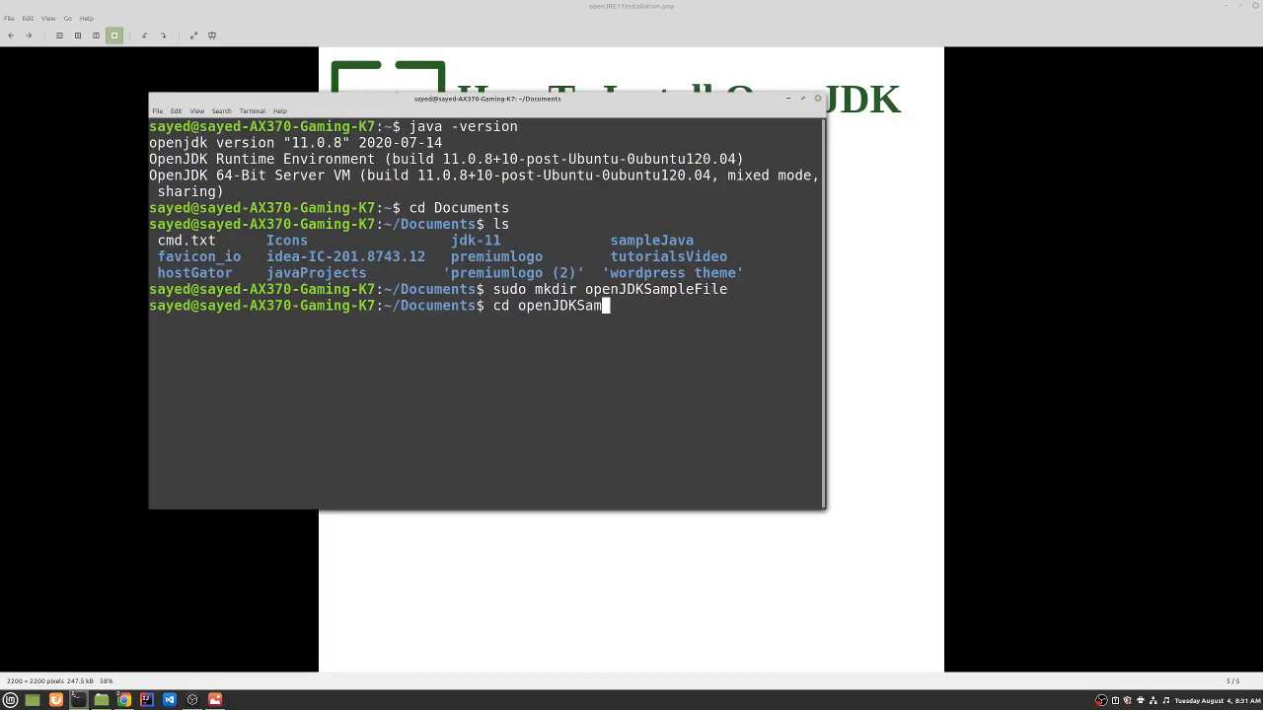
{"action": "type", "text": "pleFile"}
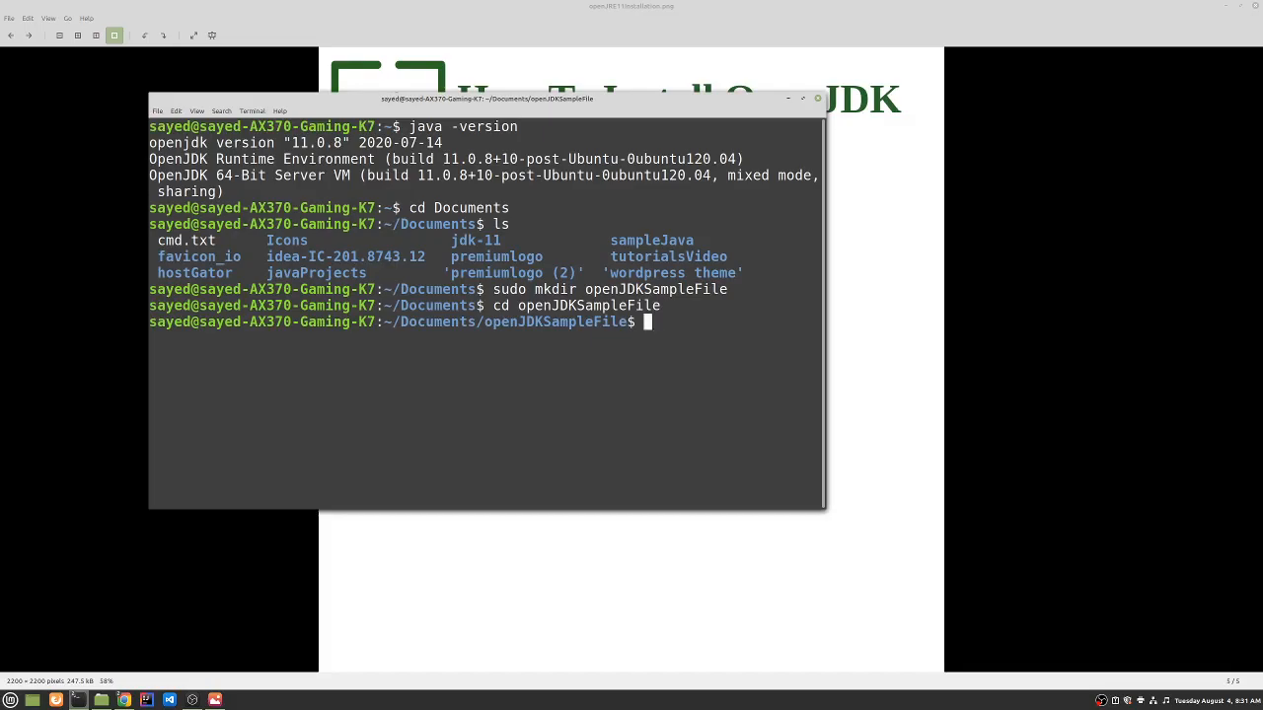
- Run sudo nano hello.java to start editing a new empty file
{"action": "type", "text": "sudo"}
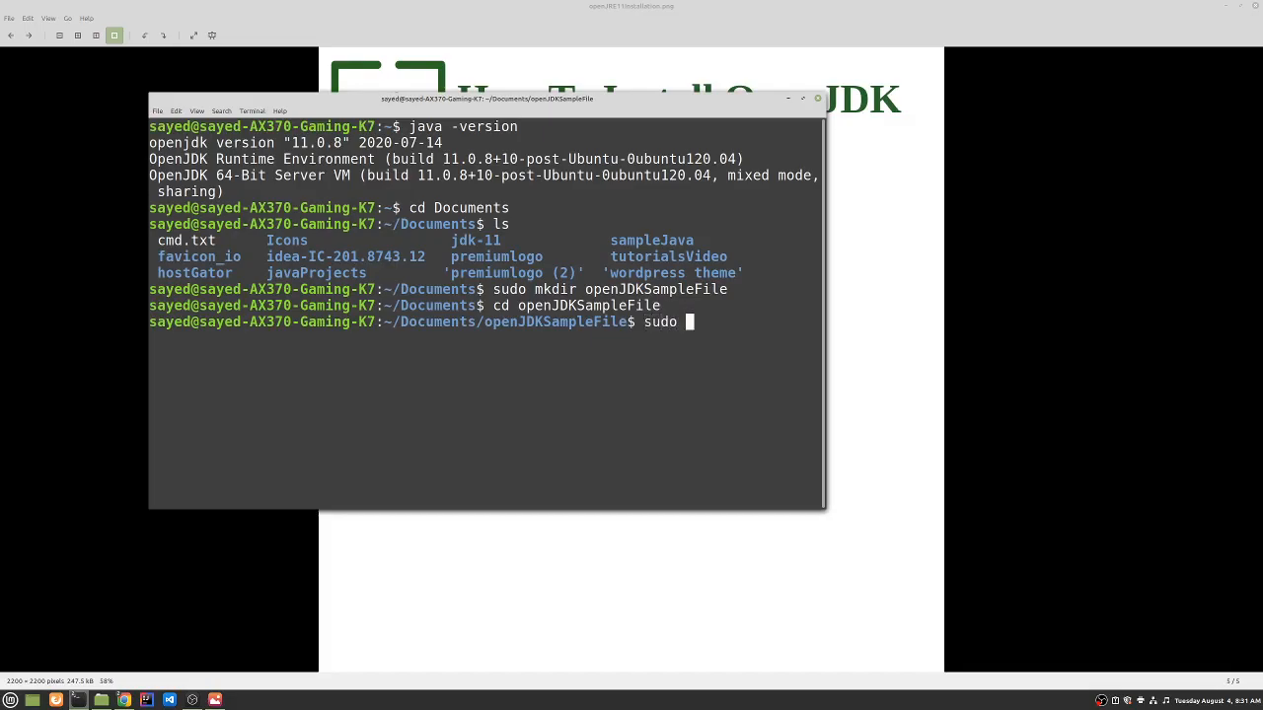
{"action": "type", "text": "nan"}
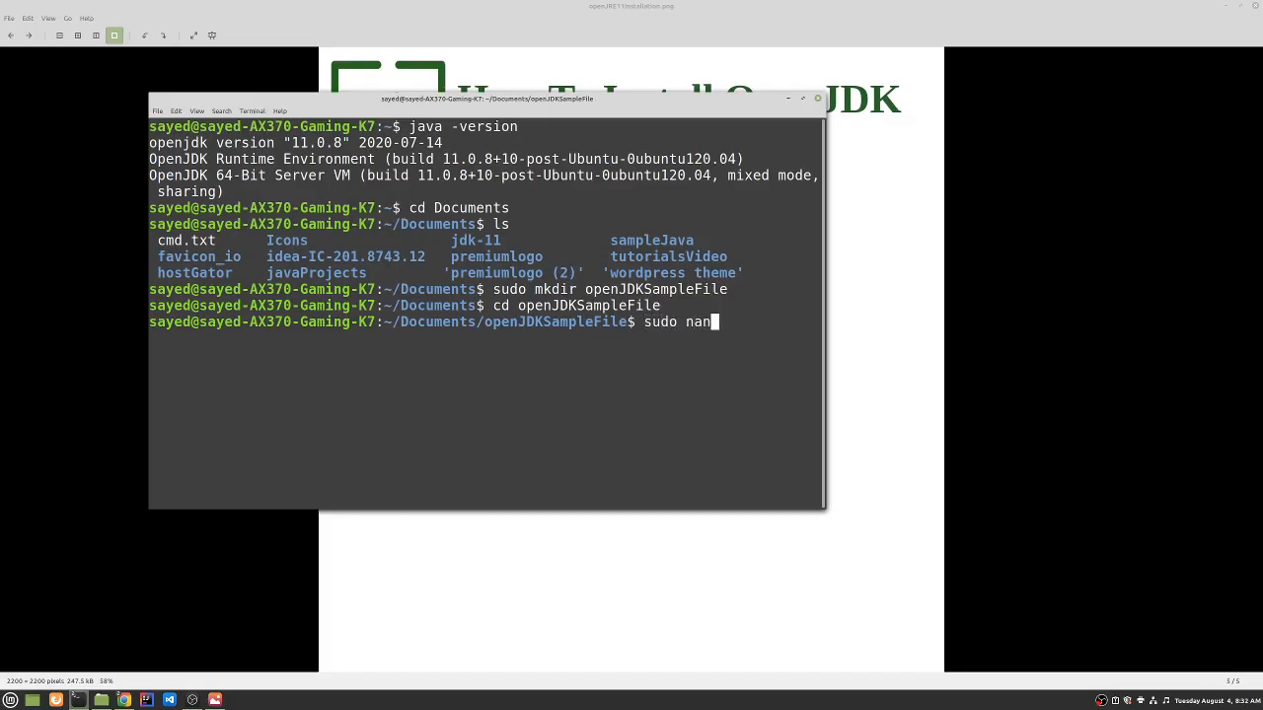
{"action": "type", "text": "o"}
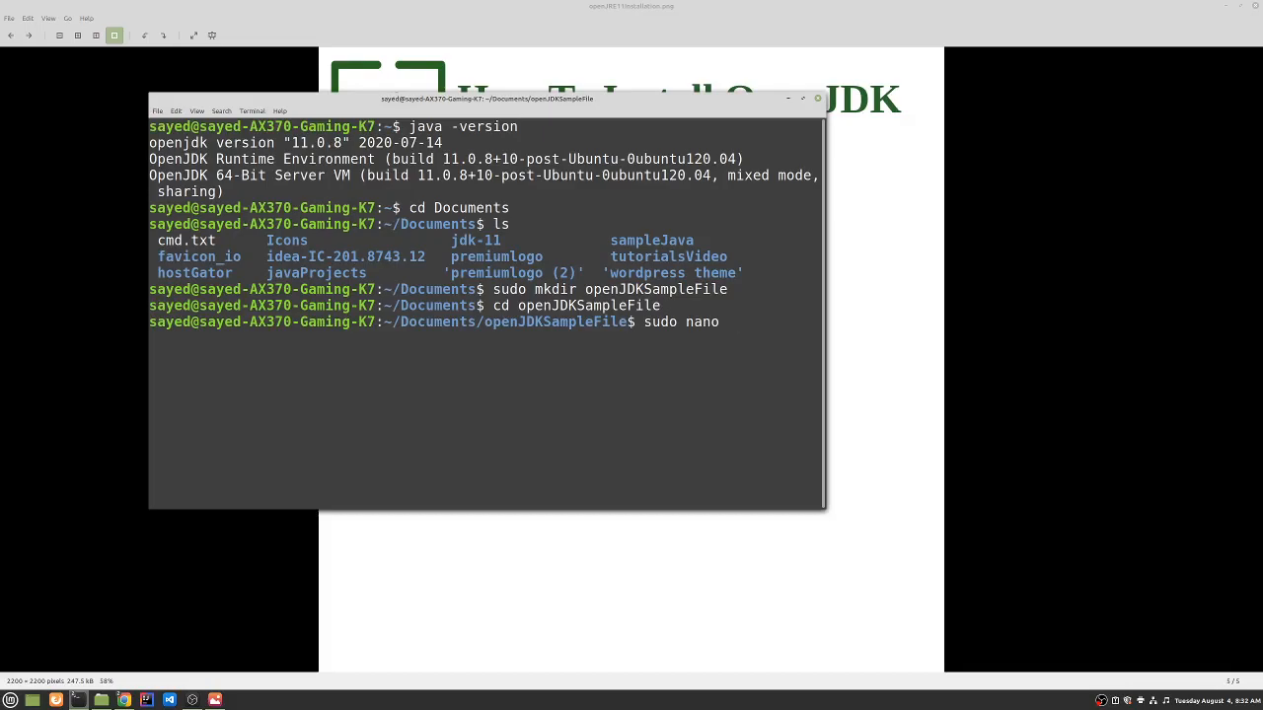
{"action": "type", "text": "hello"}
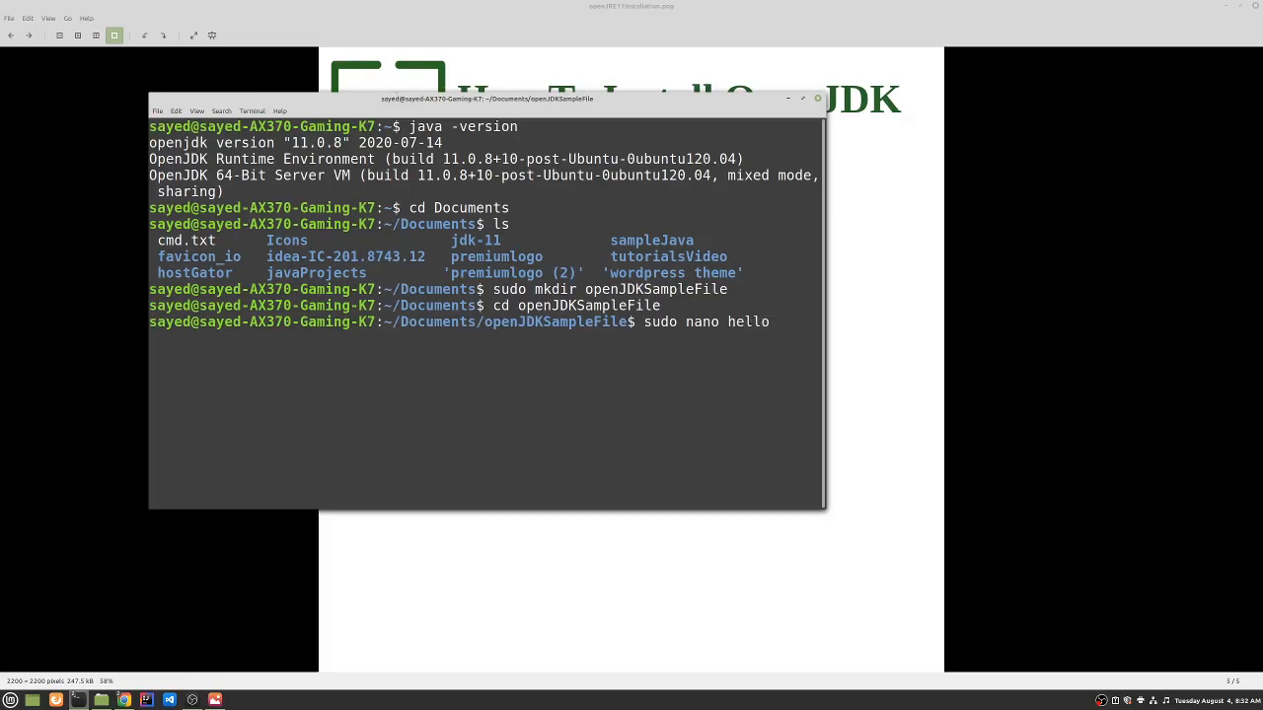
{"action": "type", "text": ".java"}
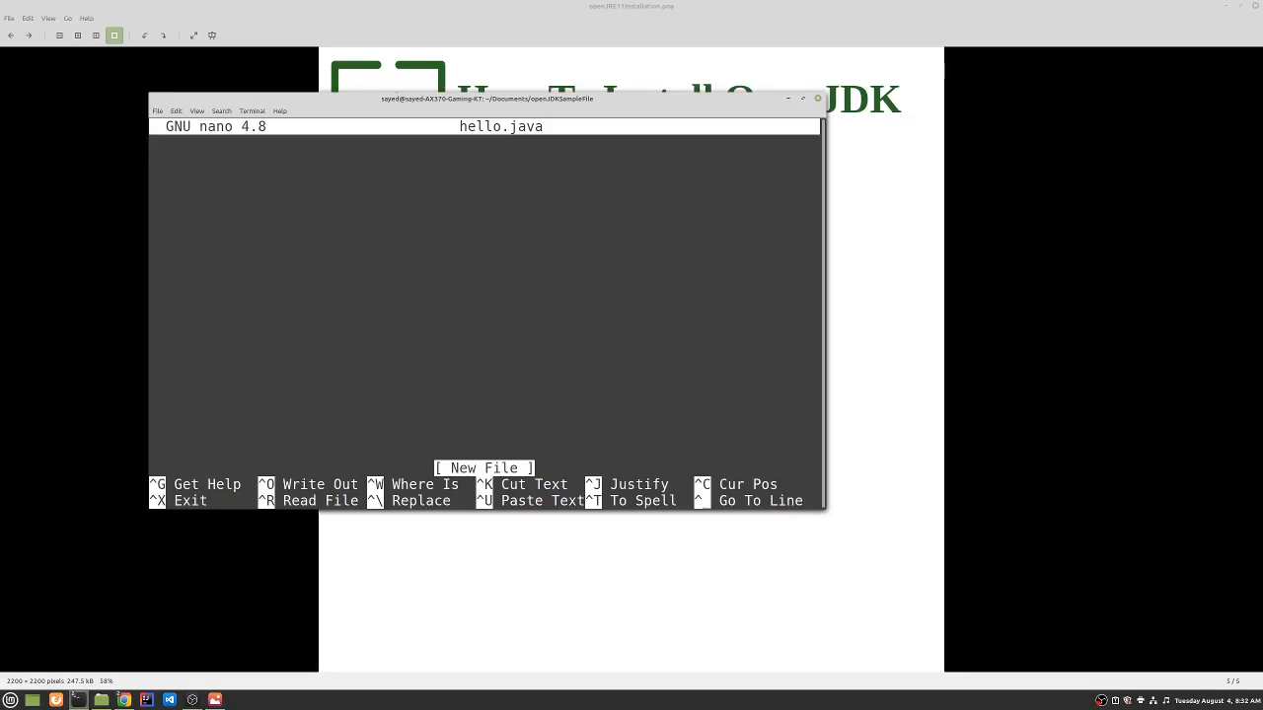
- Write the opening line public class hello {
{"action": "type", "text": "public"}
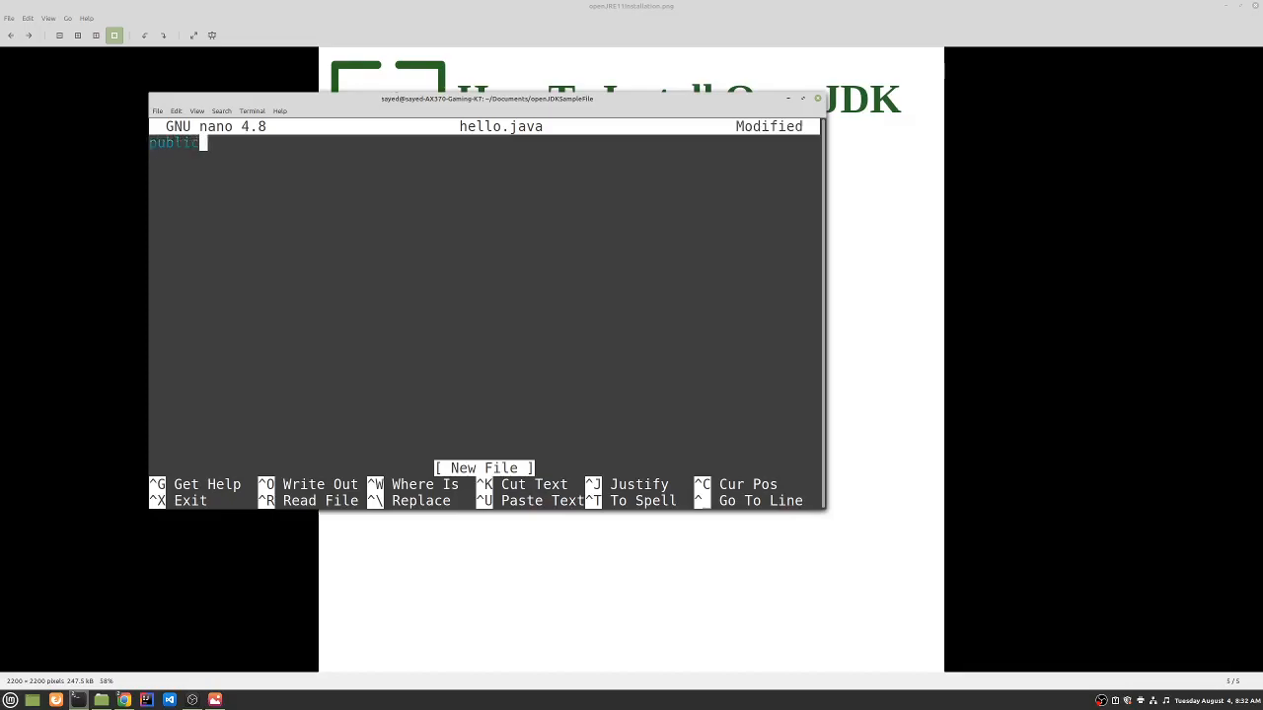
{"action": "type", "text": "c"}
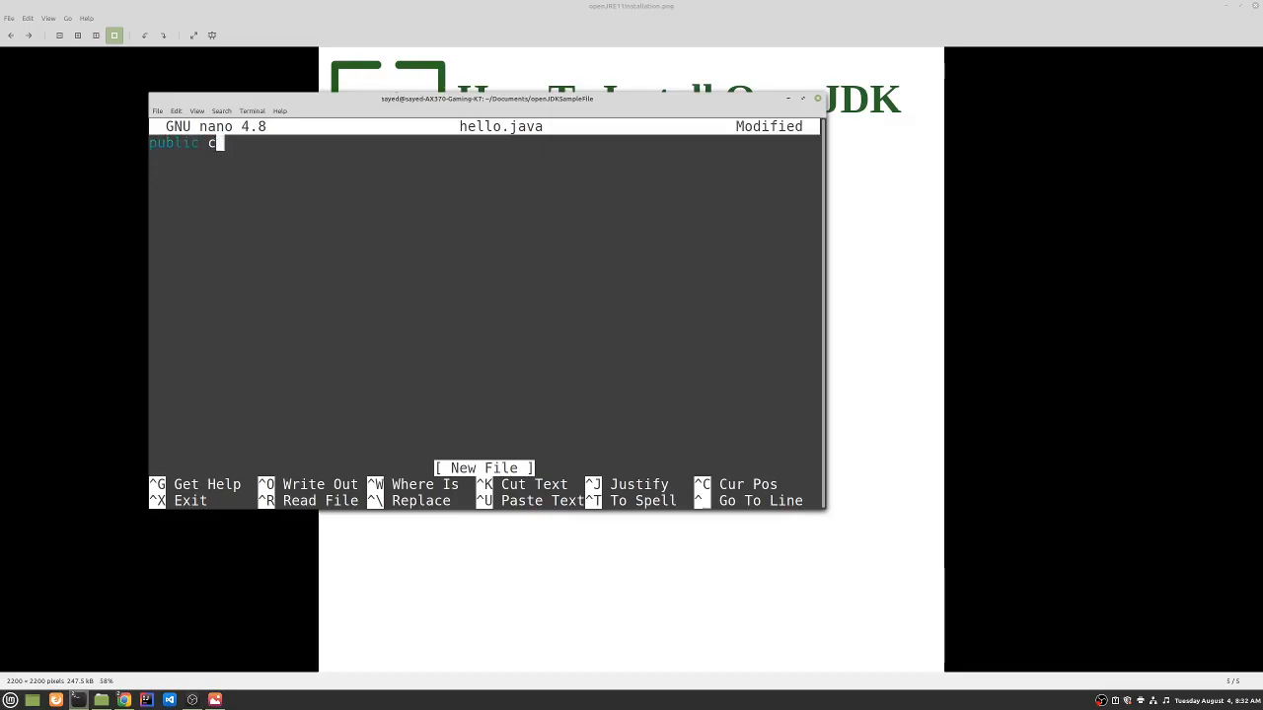
{"action": "type", "text": "lass"}
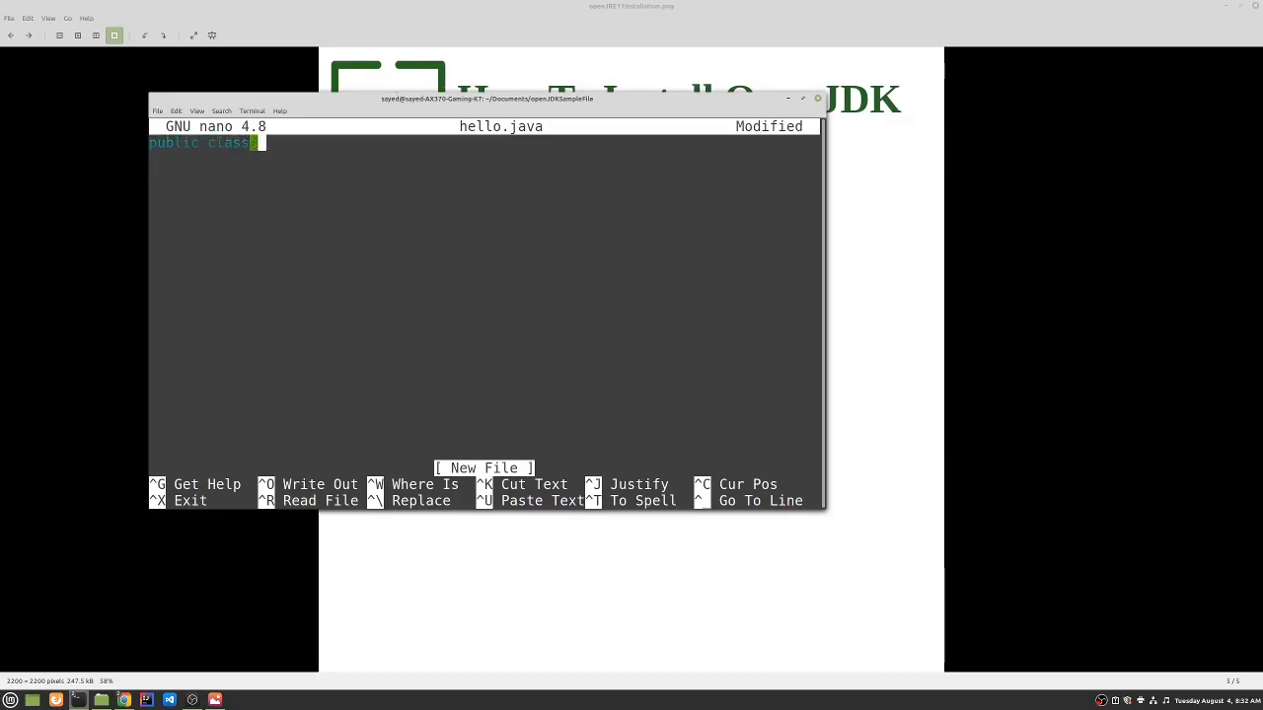
{"action": "type", "text": "hello"}
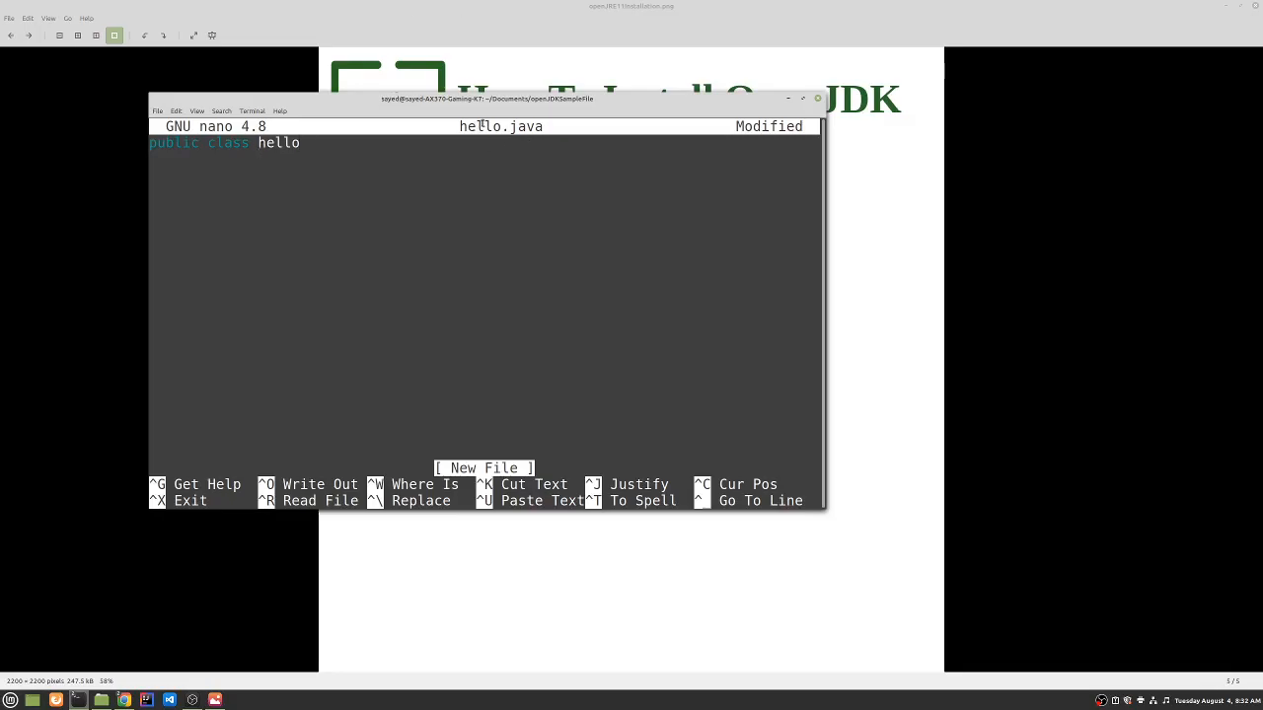
{"action": "type", "text": "{"}
{"action": "type", "text": "}"}
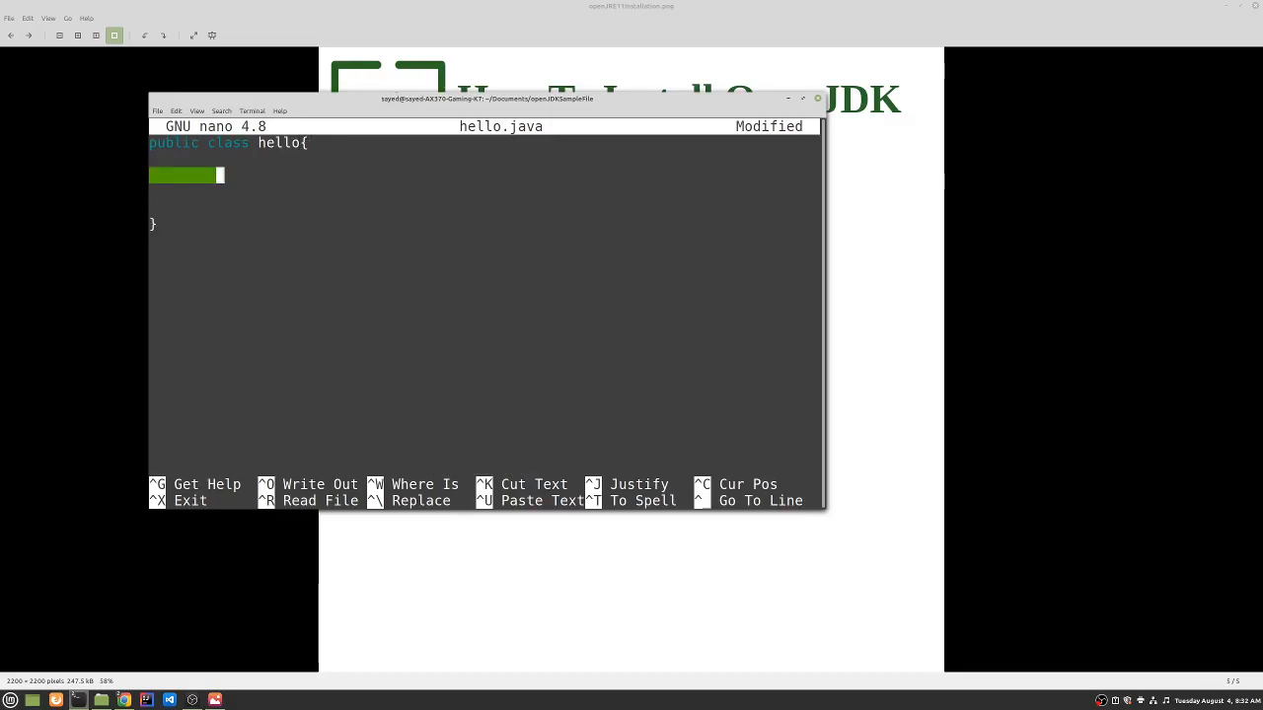
- Add the public static void main(String args[]) method signature
{"action": "type", "text": "publ"}
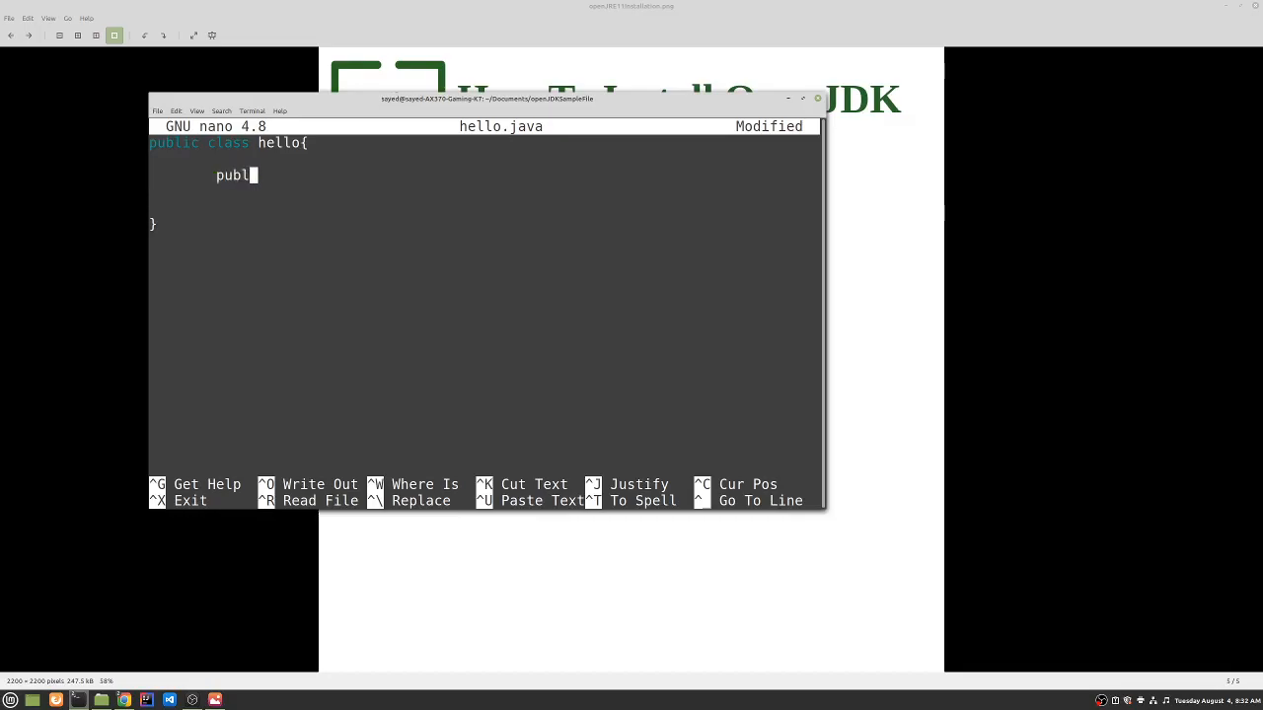
{"action": "type", "text": "ic"}
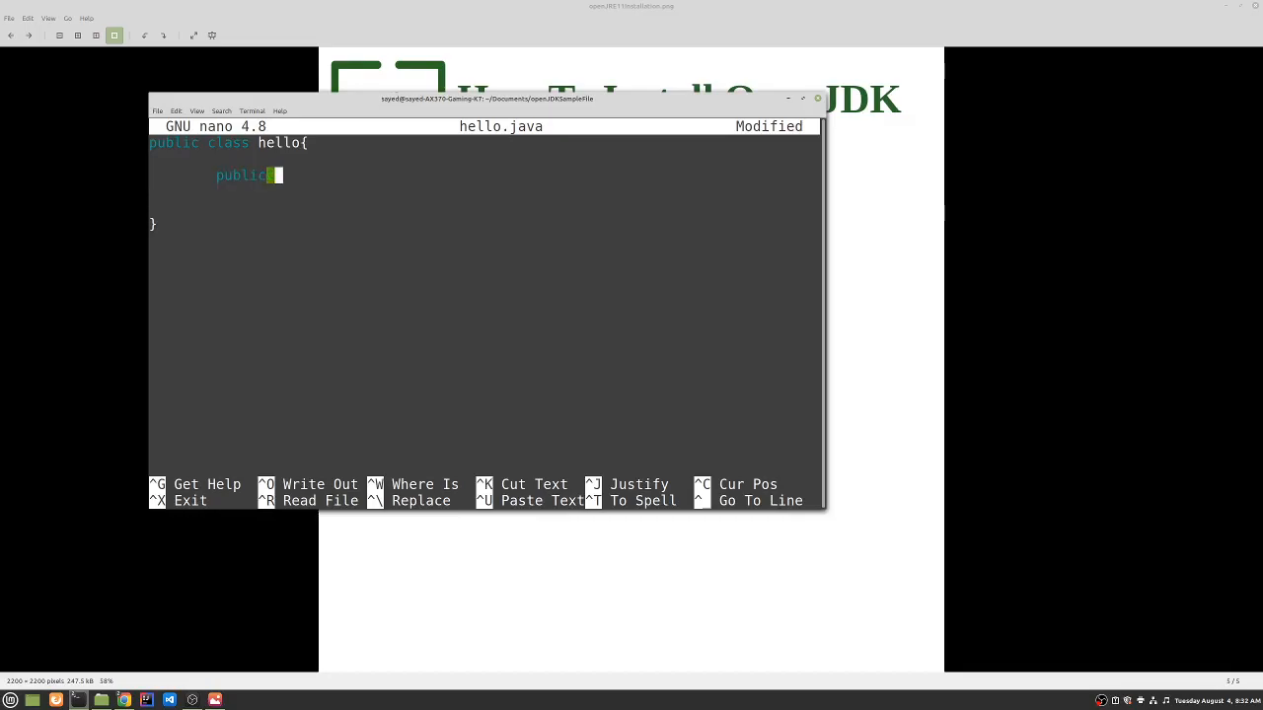
{"action": "type", "text": "static v"}
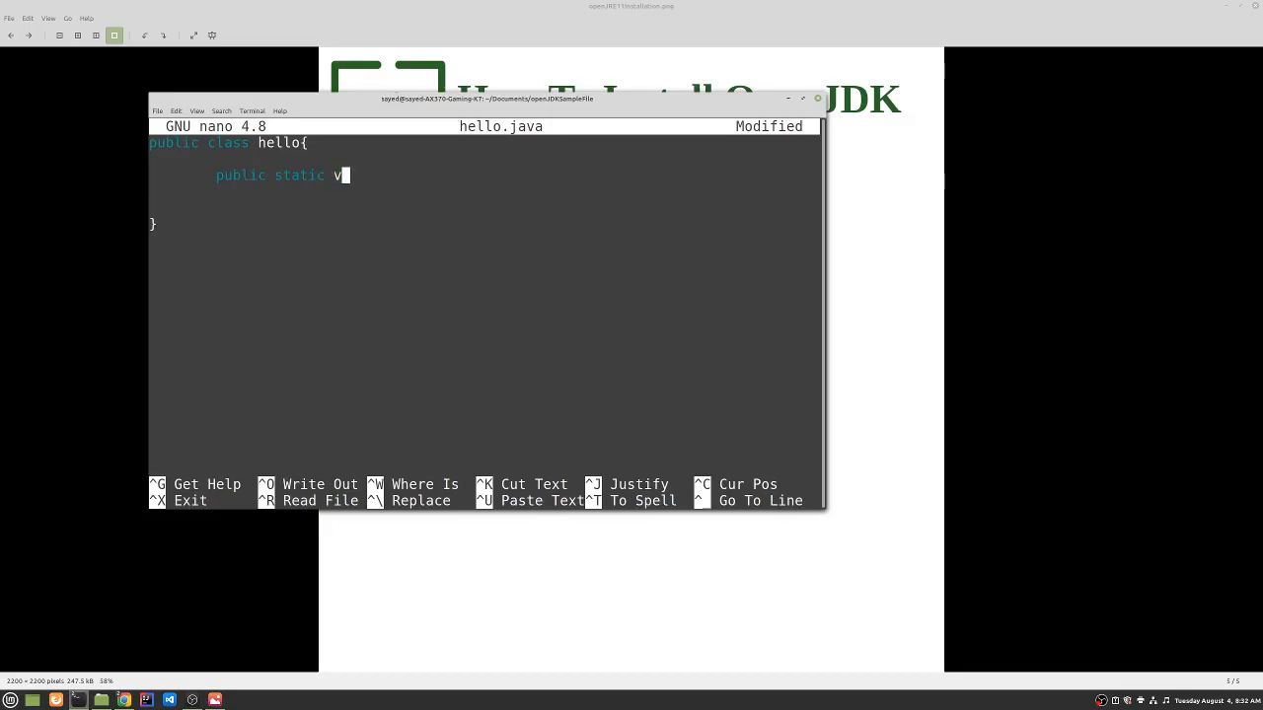
{"action": "type", "text": "oid main"}
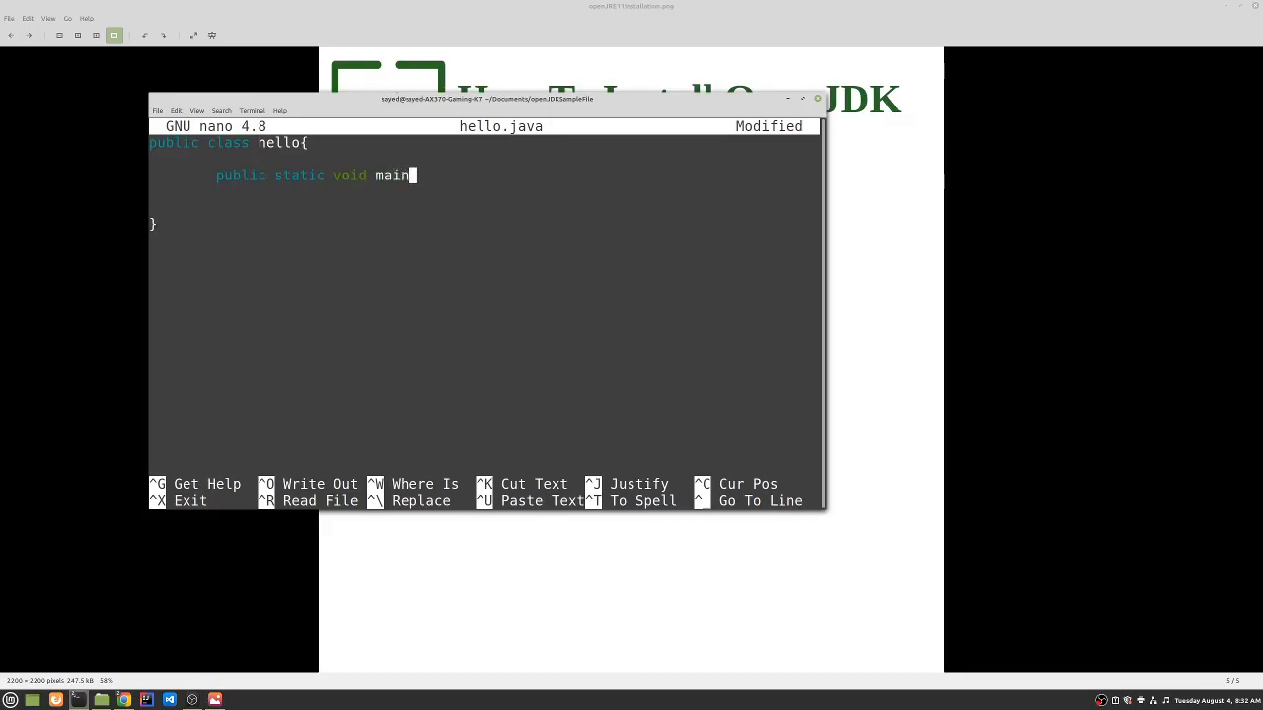
{"action": "type", "text": "(S"}
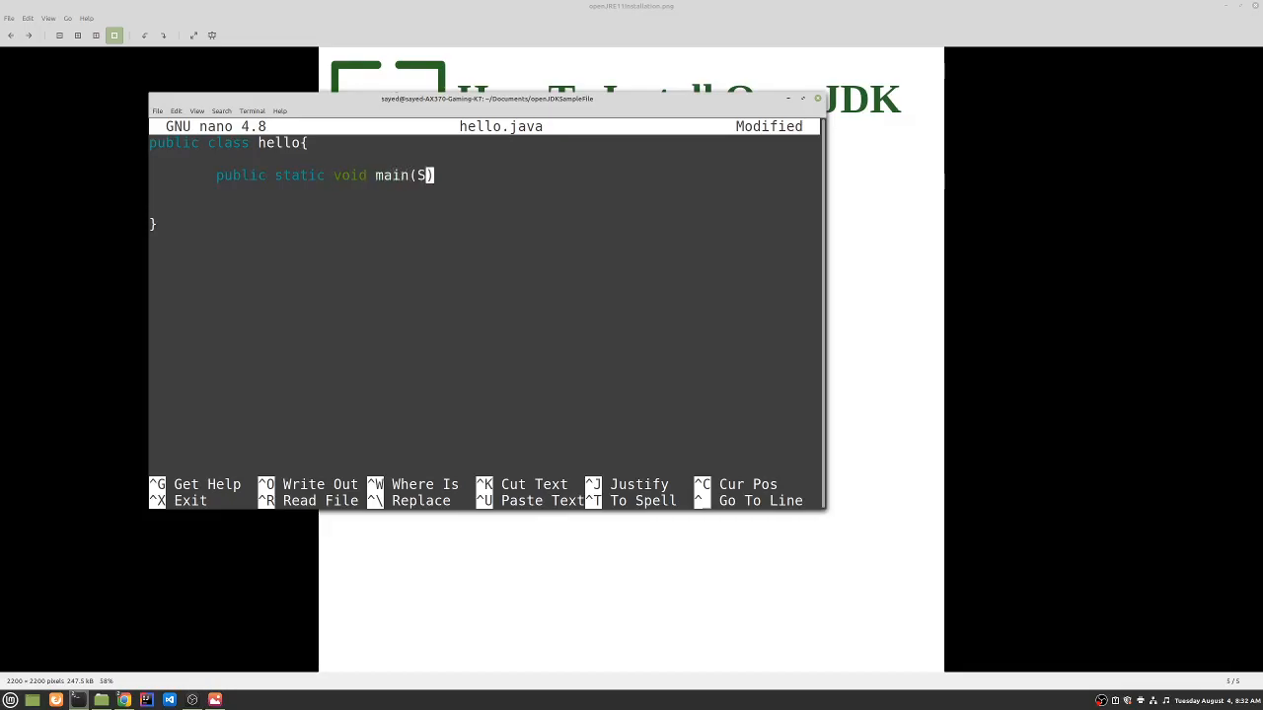
{"action": "type", "text": "tring arg"}
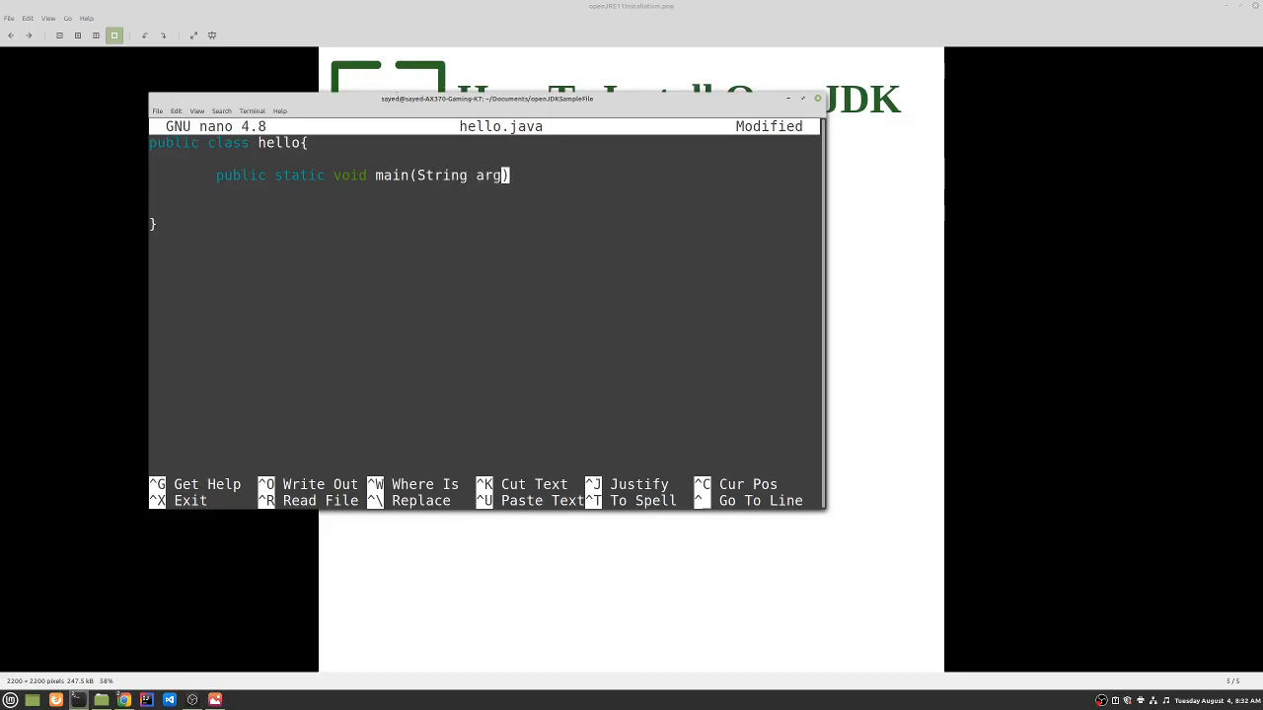
{"action": "type", "text": "s[]"}
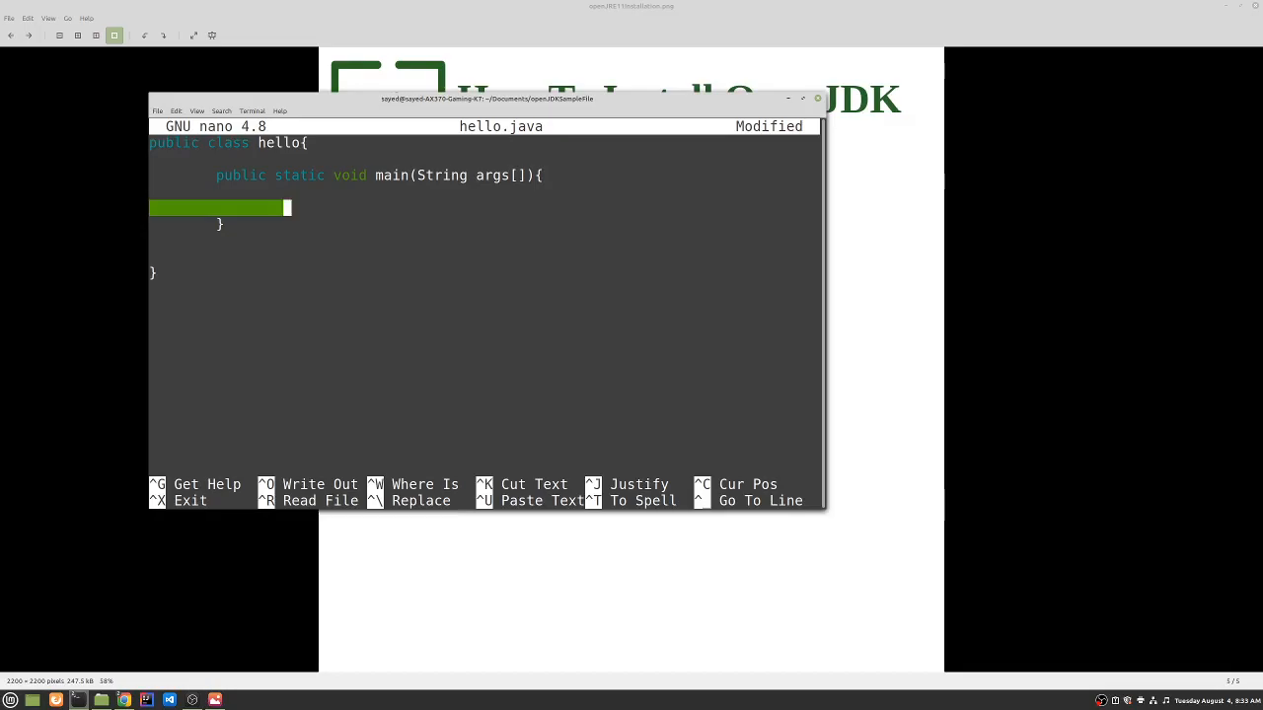
- Add System.out.println("Hello World!"); inside the main method
{"action": "type", "text": "S"}
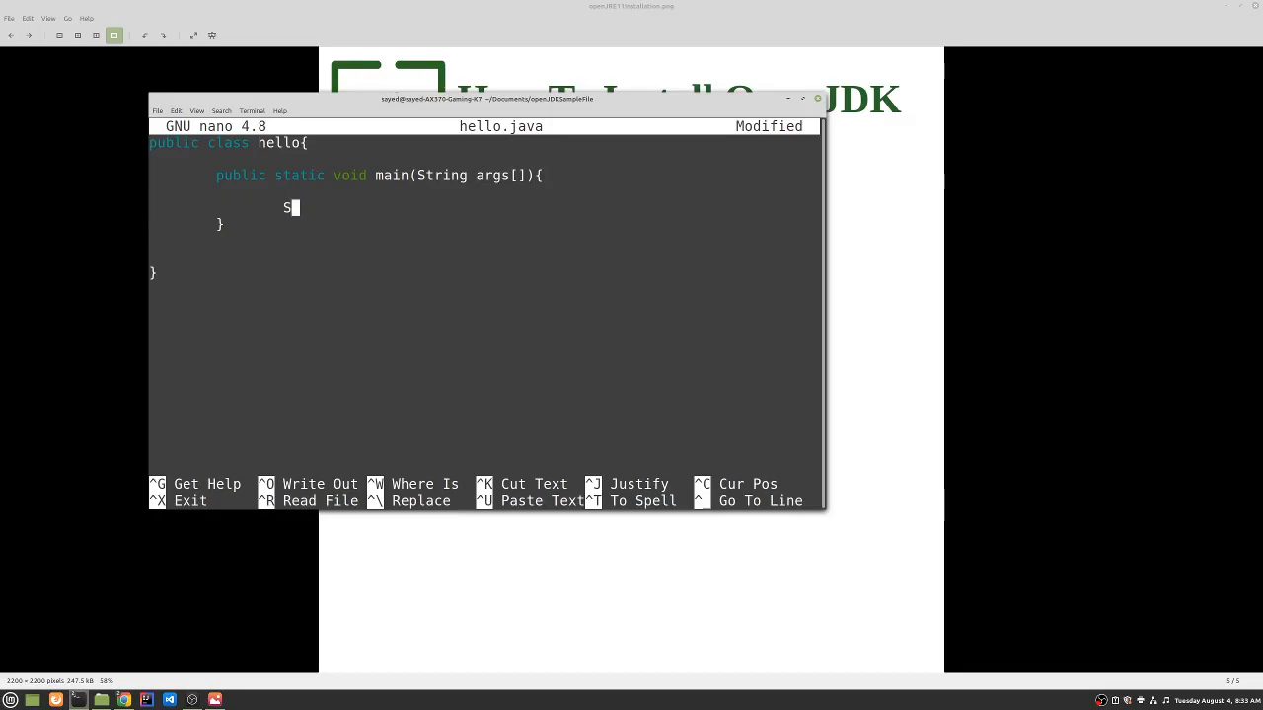
{"action": "type", "text": "ys"}
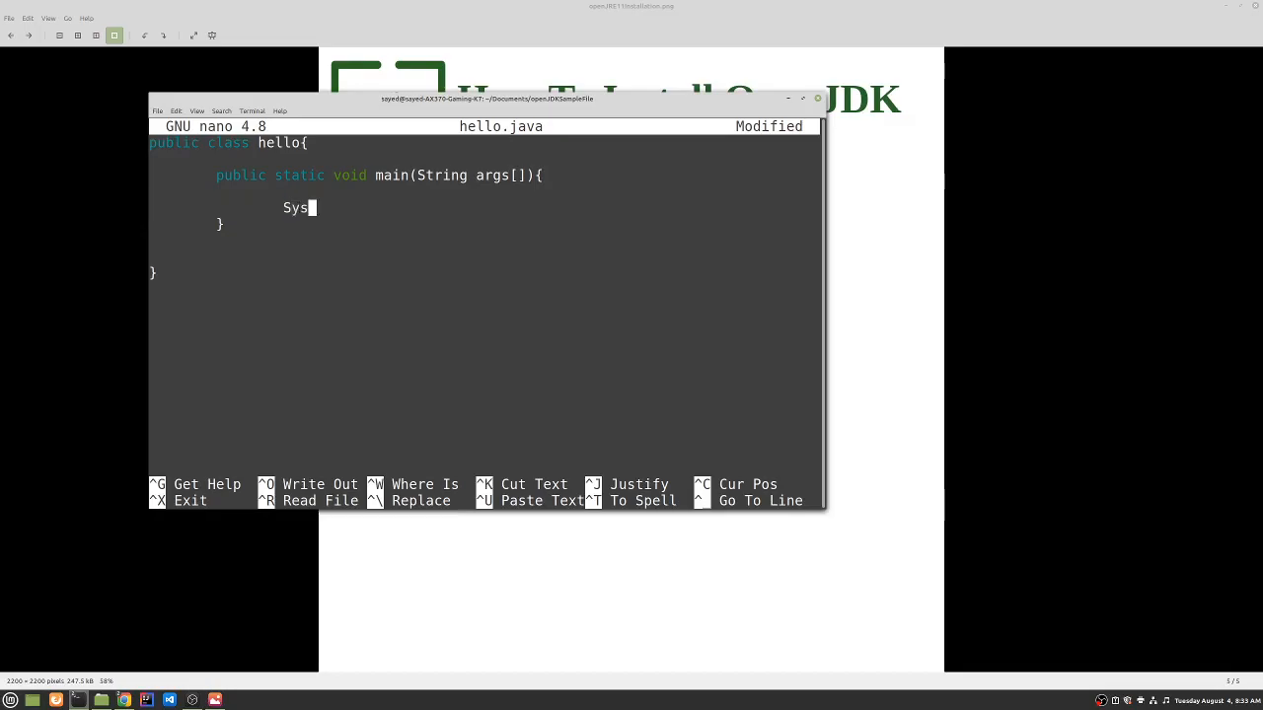
{"action": "type", "text": "tem.out"}
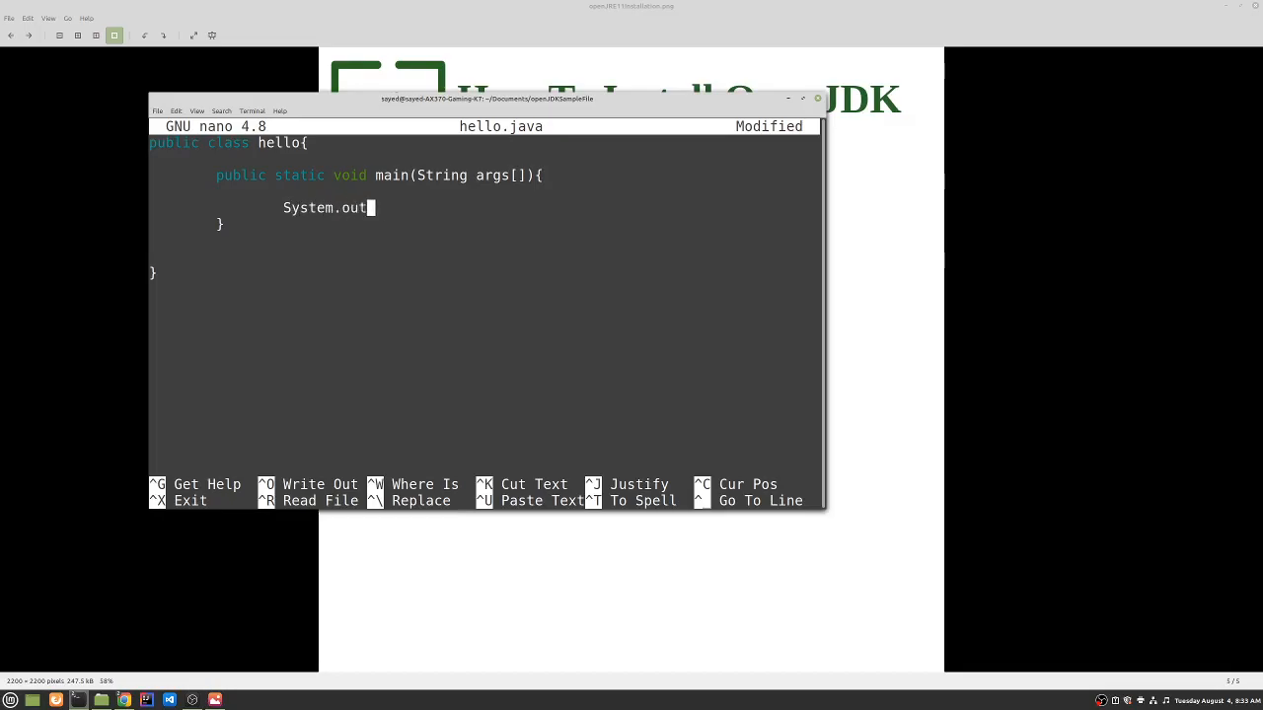
{"action": "type", "text": ".print"}
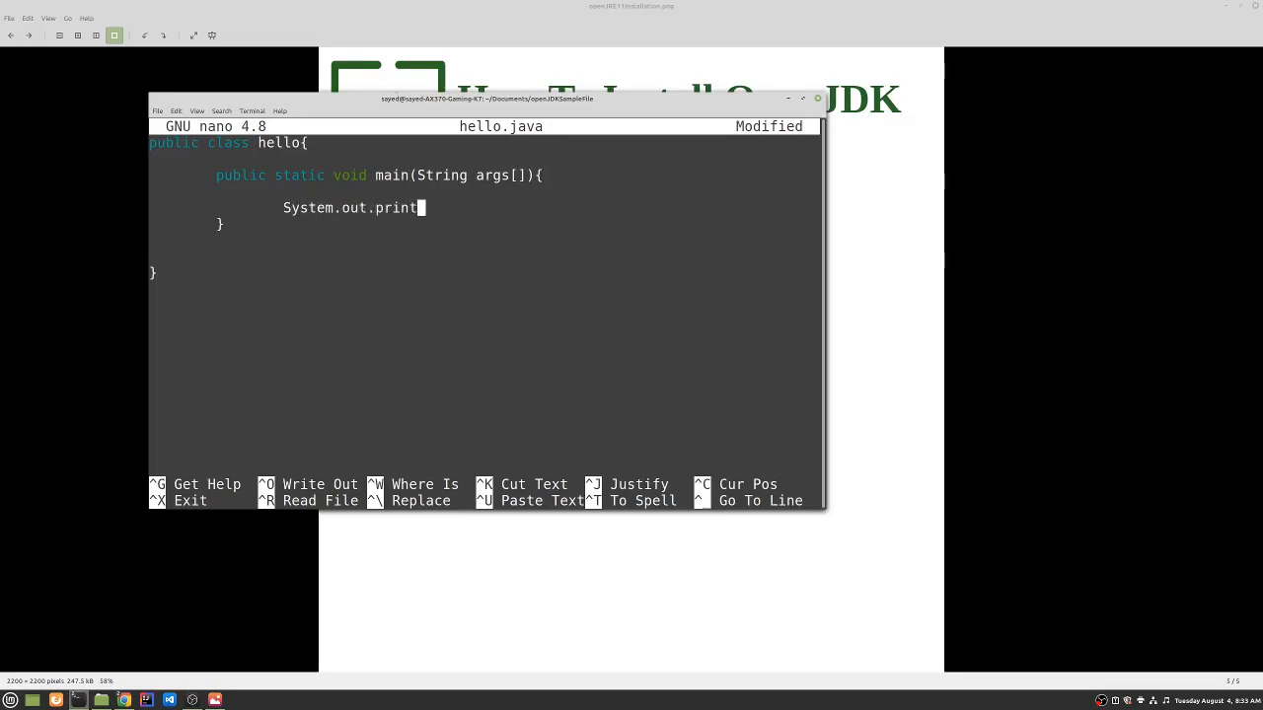
{"action": "type", "text": "ln"}
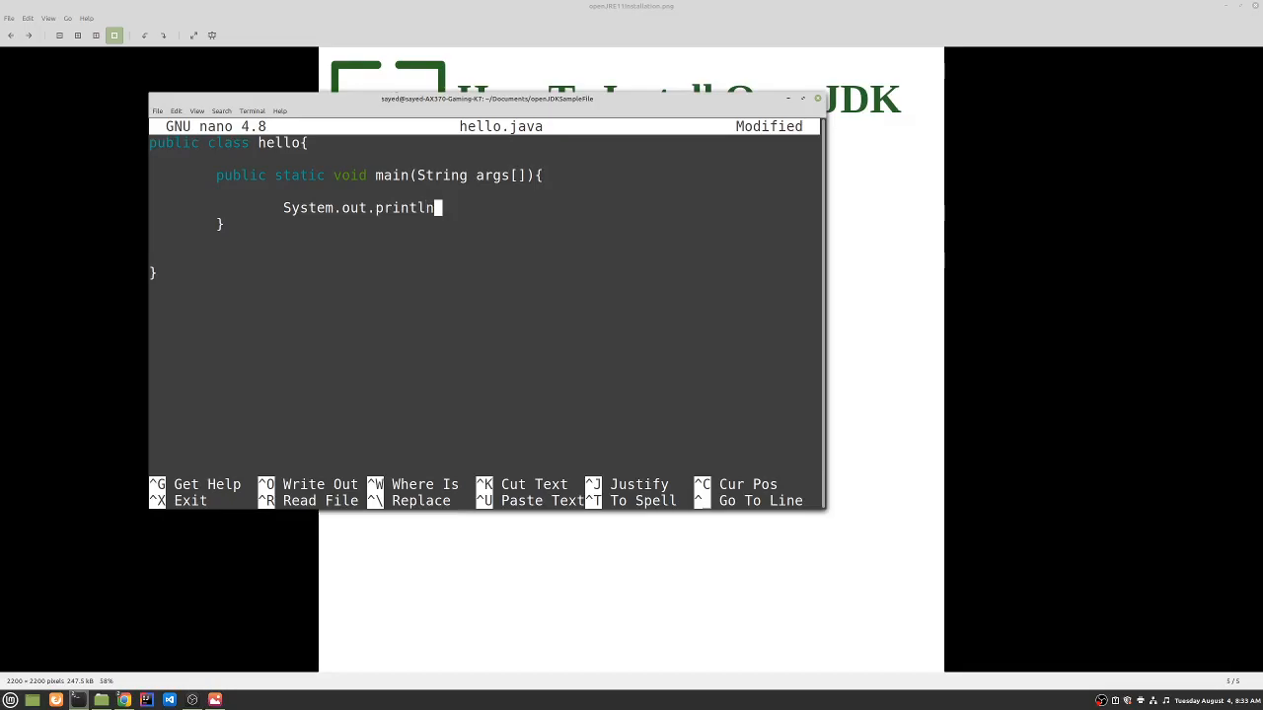
{"action": "type", "text": "();"}
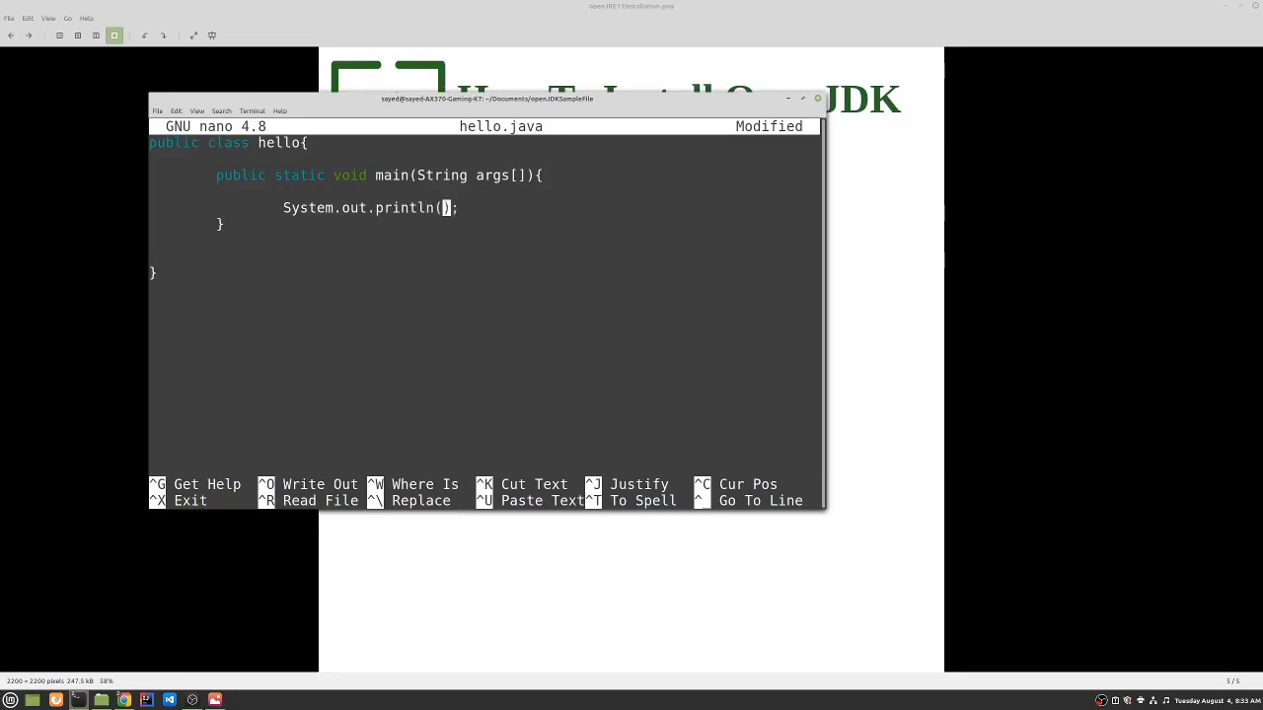
{"action": "type", "text": "\"Hello"}
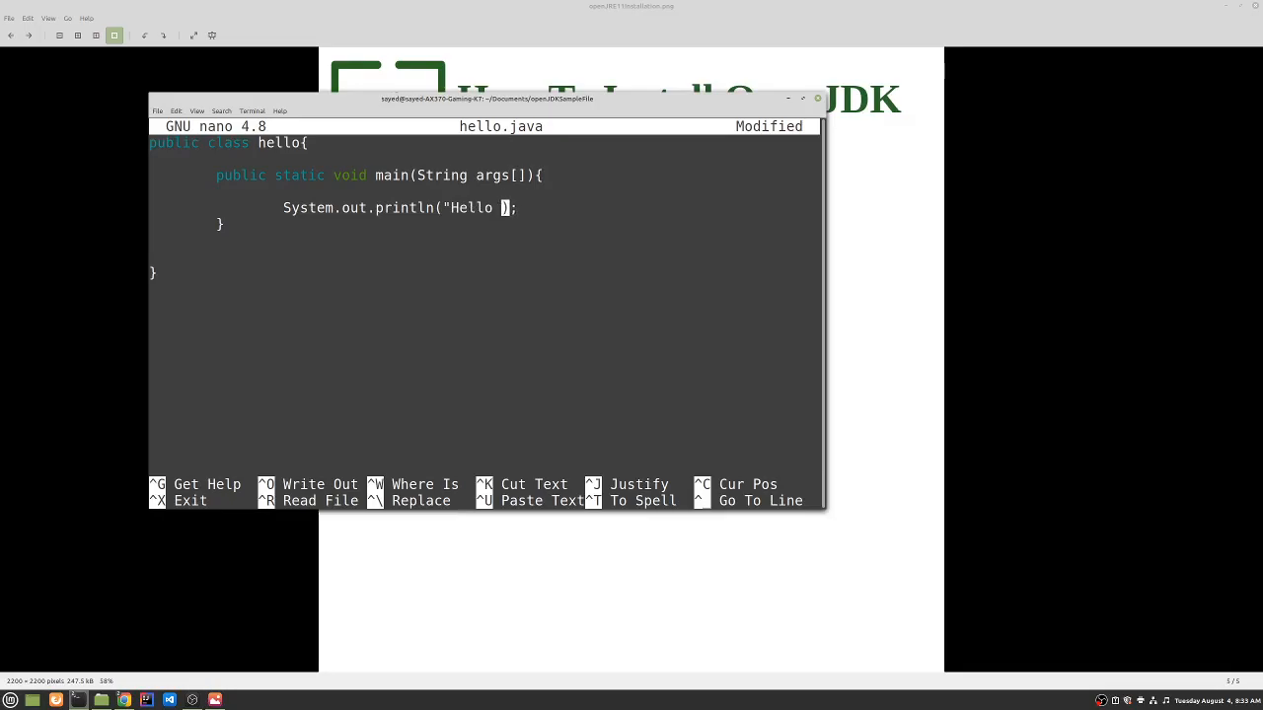
{"action": "type", "text": "World"}
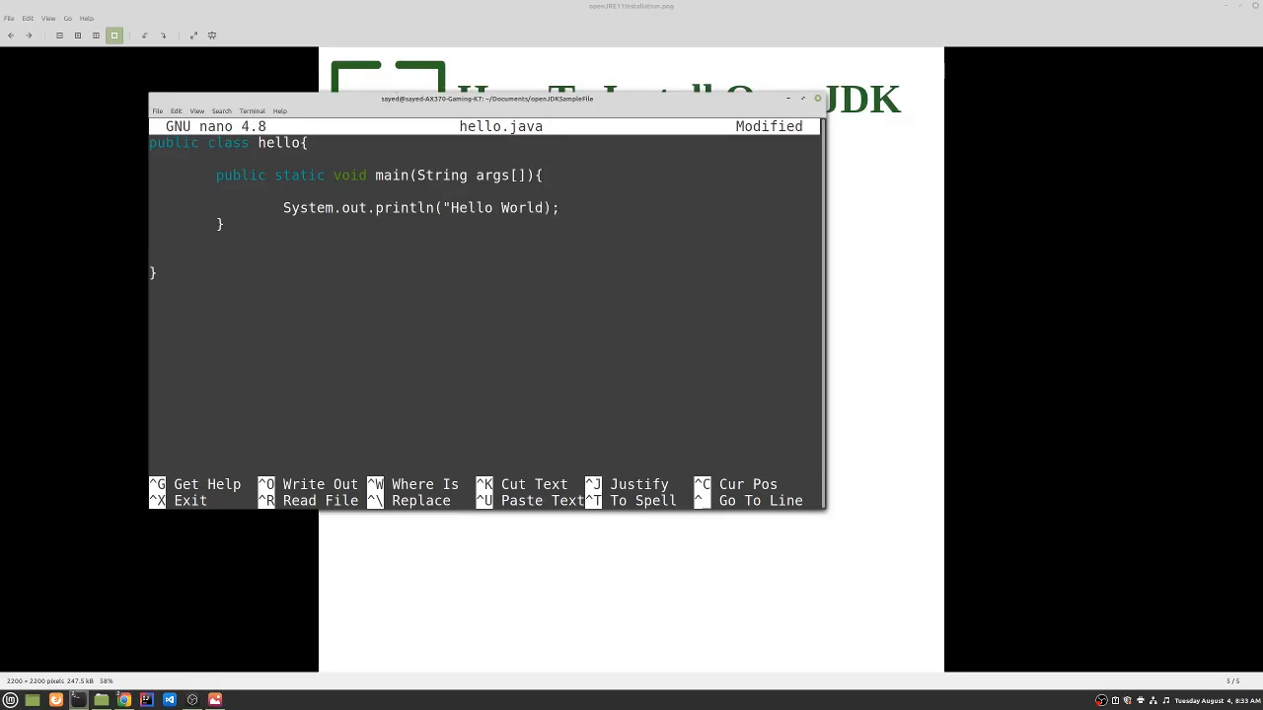
{"action": "type", "text": "!"}
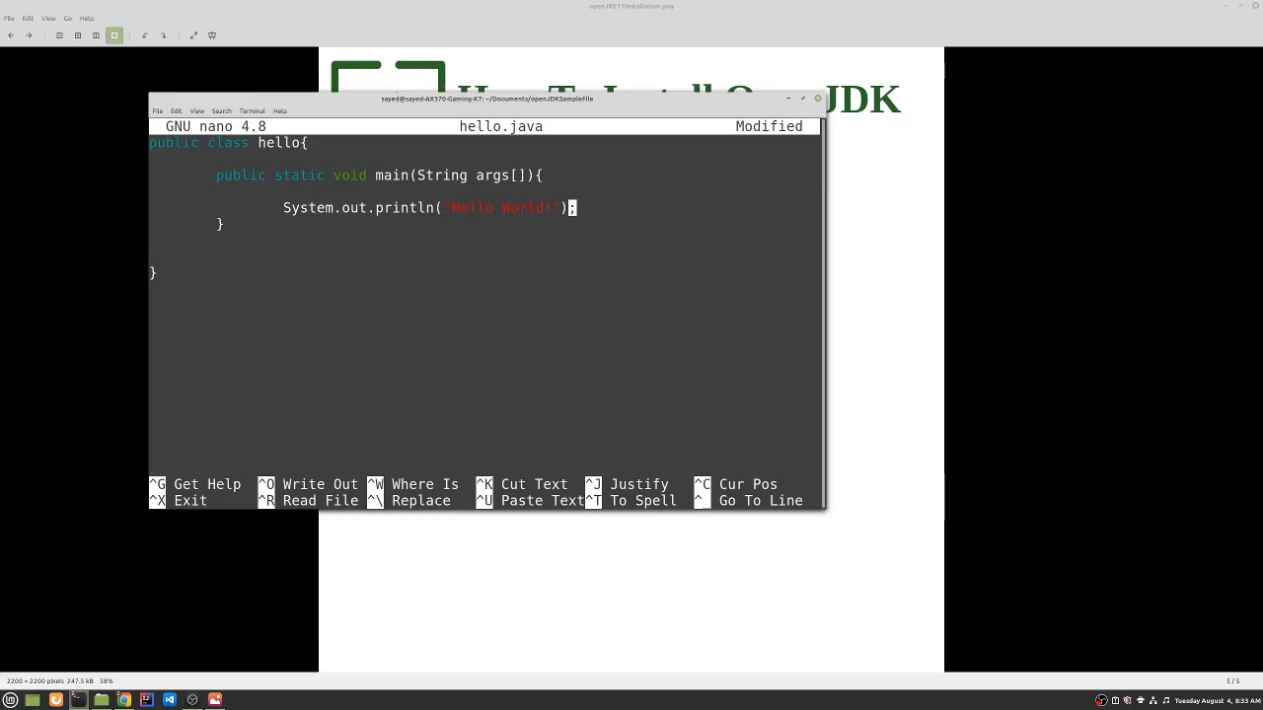
- Write hello.java to disk with Ctrl+O and exit nano with Ctrl+X
{"action": "key", "text": "ctrl+o"}
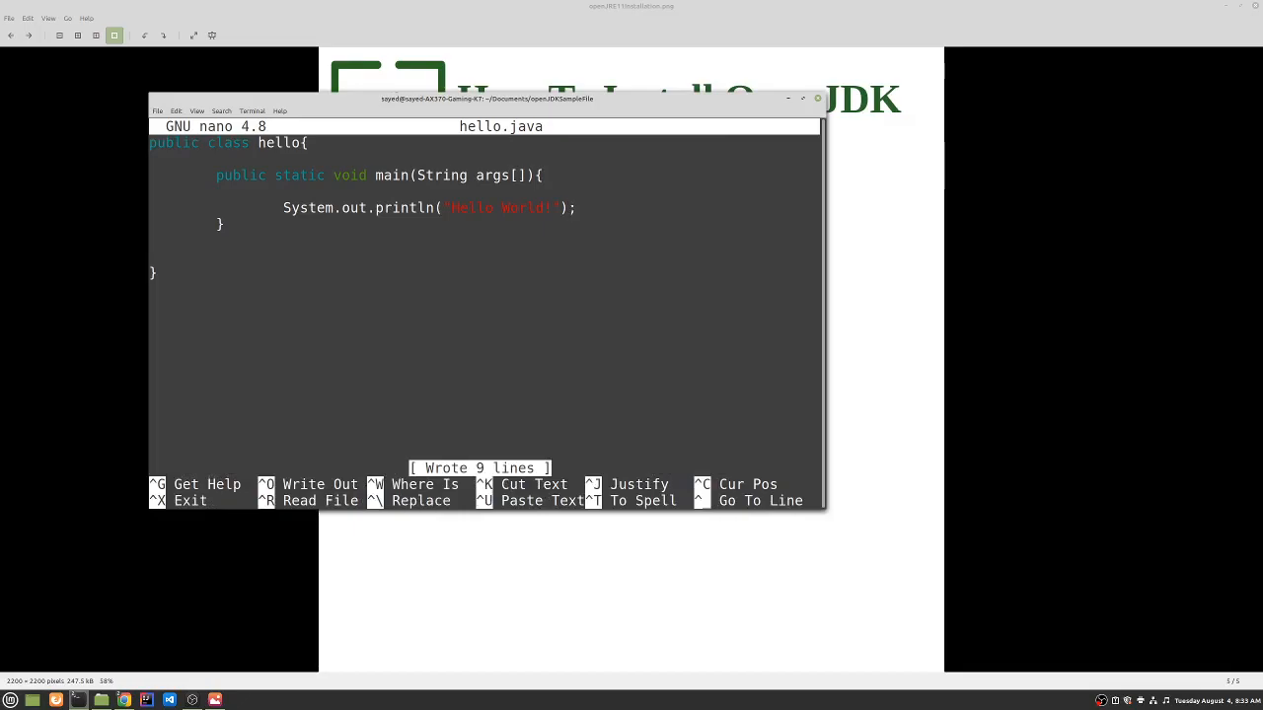
{"action": "key", "text": "ctrl+x"}
{"action": "type", "text": "sudo"}
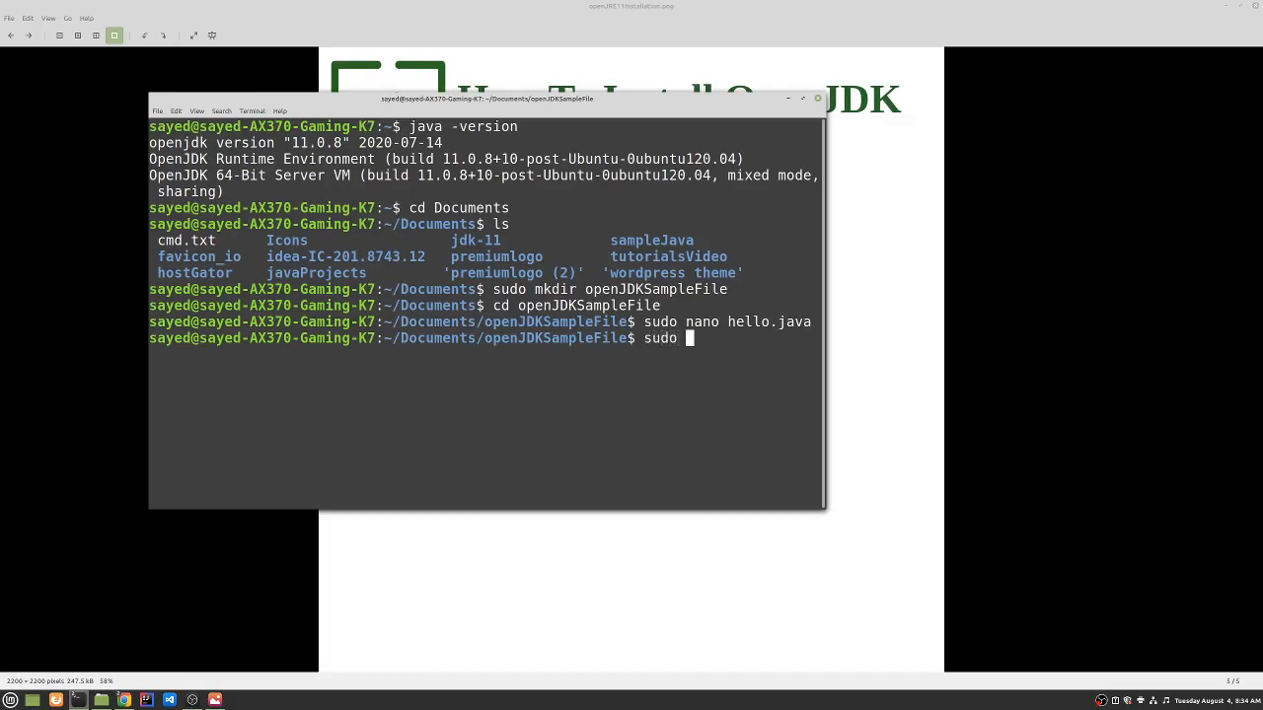
- Compile with sudo javac hello.java, then begin the java hello run command
{"action": "type", "text": "javac"}
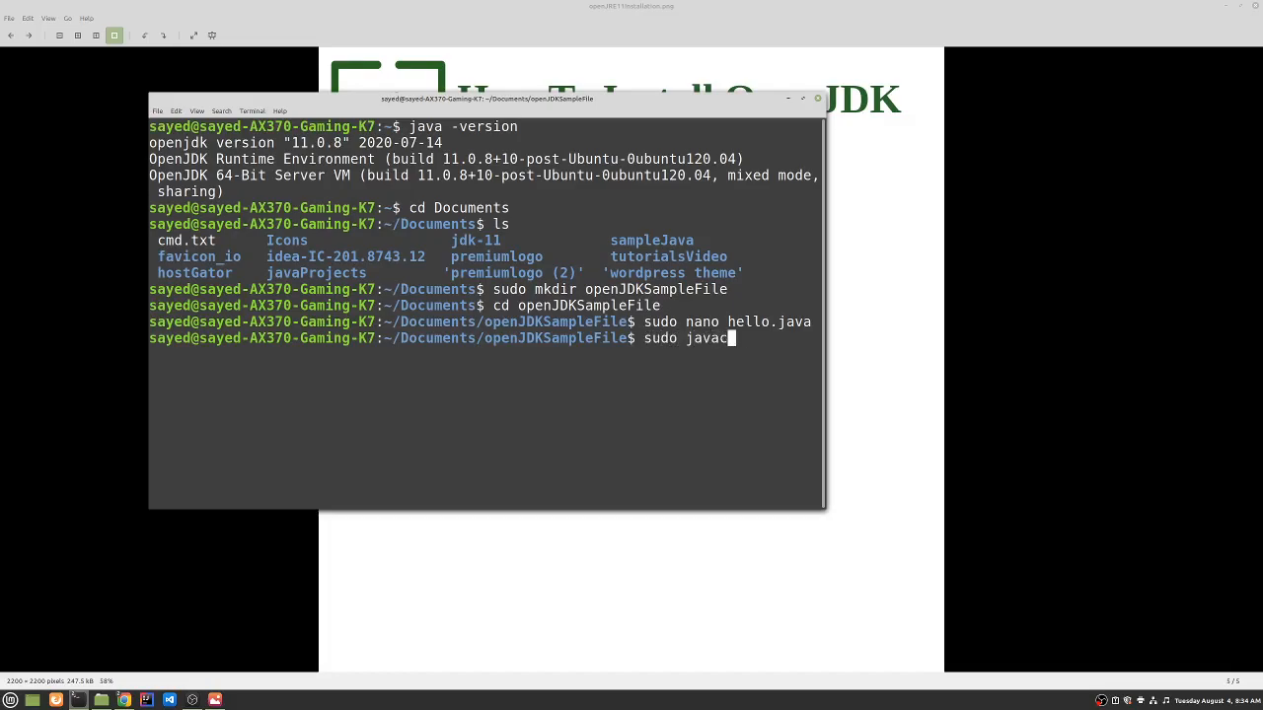
{"action": "type", "text": "hello.java"}
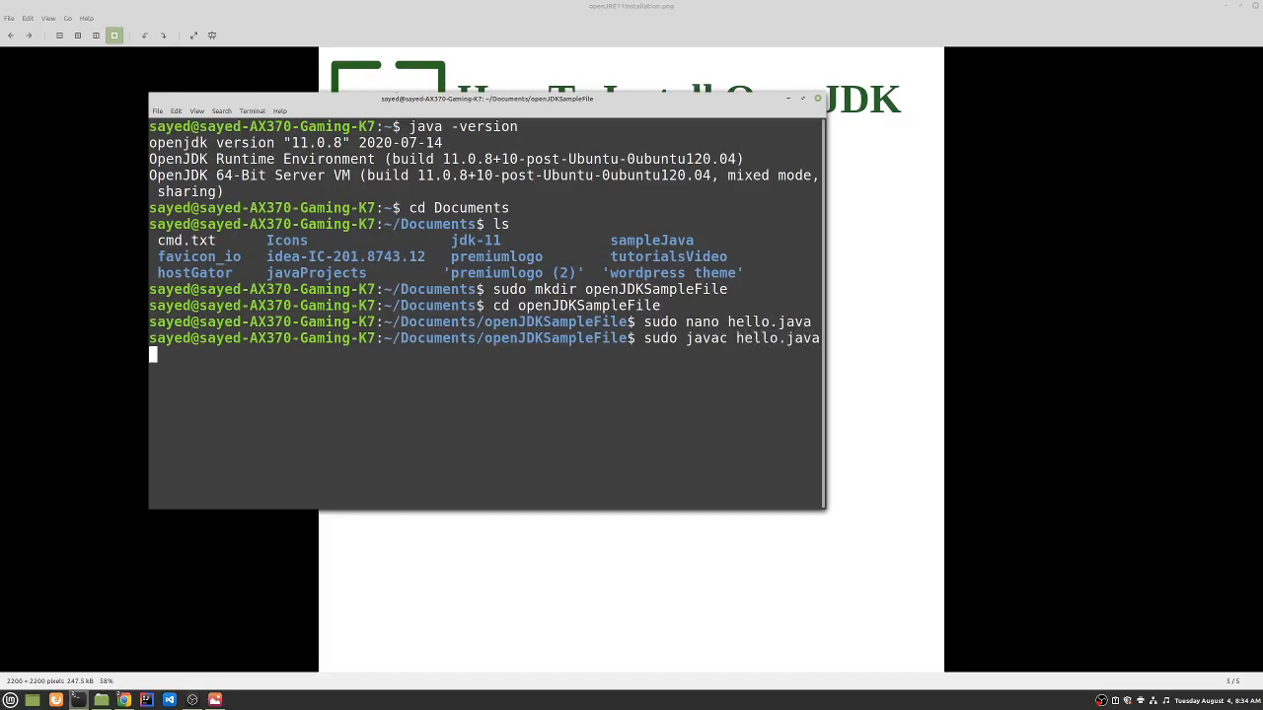
{"action": "key", "text": "Return"}
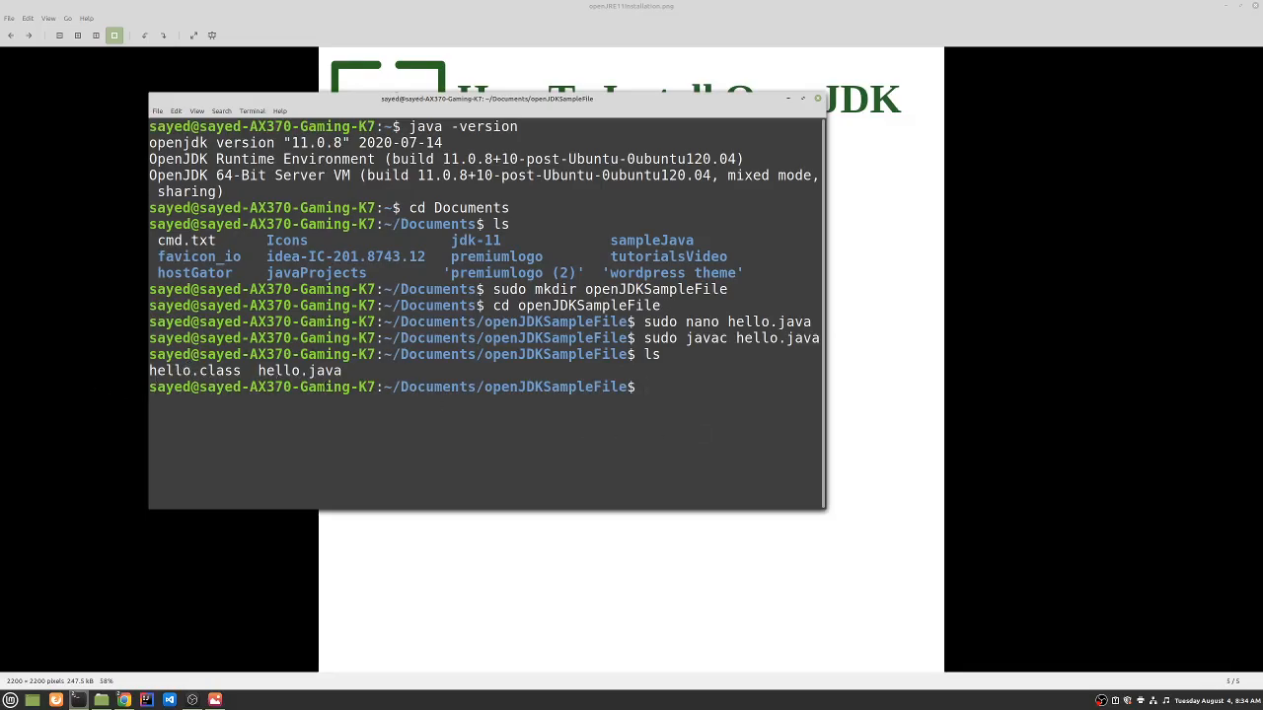
{"action": "type", "text": "java"}
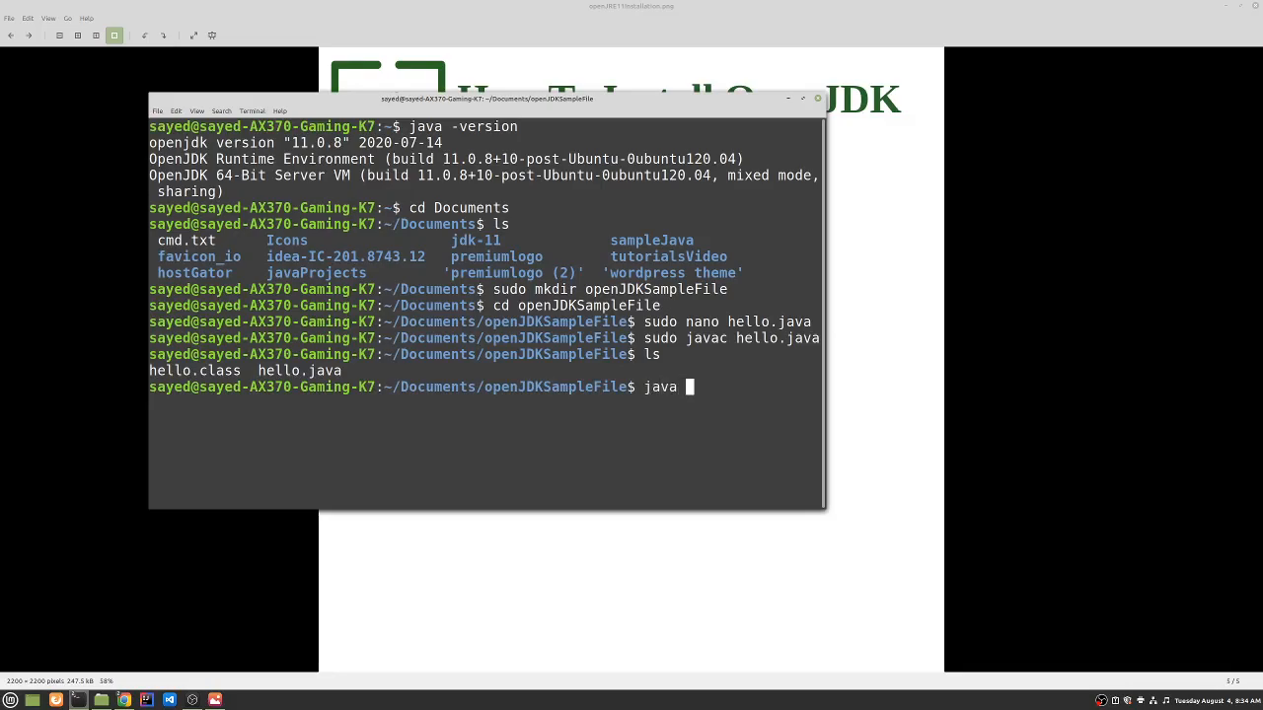
{"action": "type", "text": "h"}
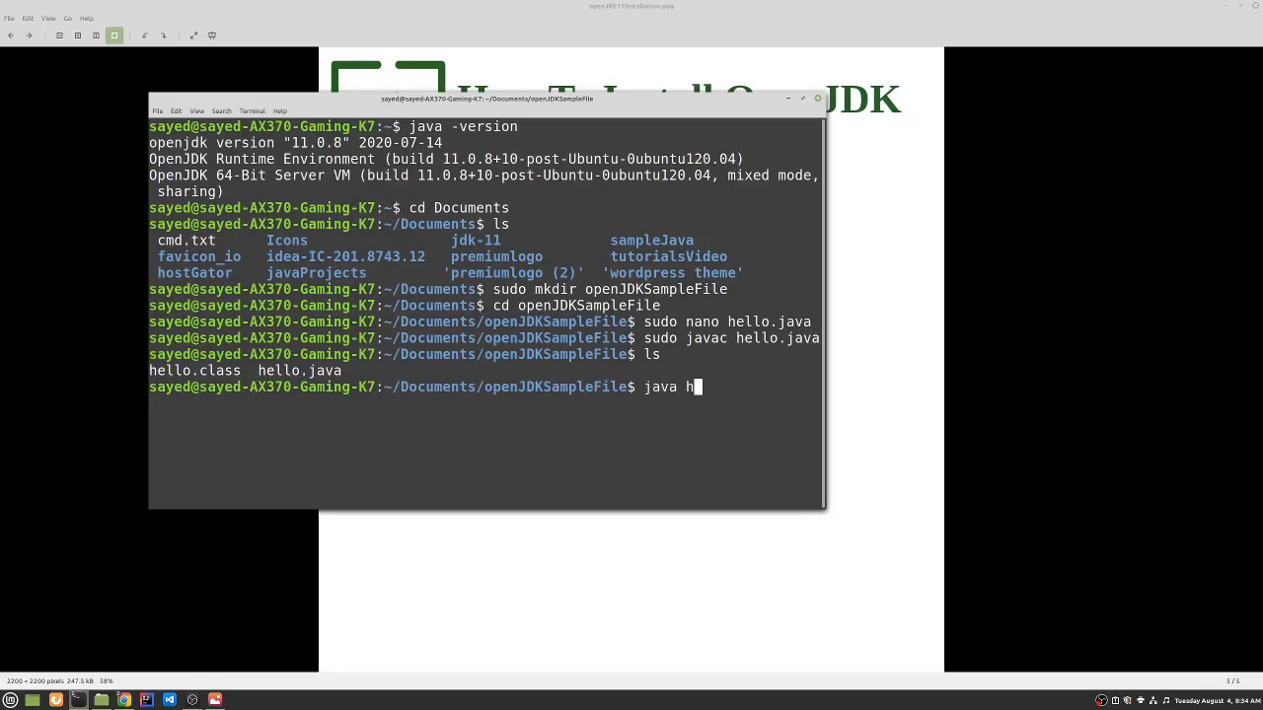